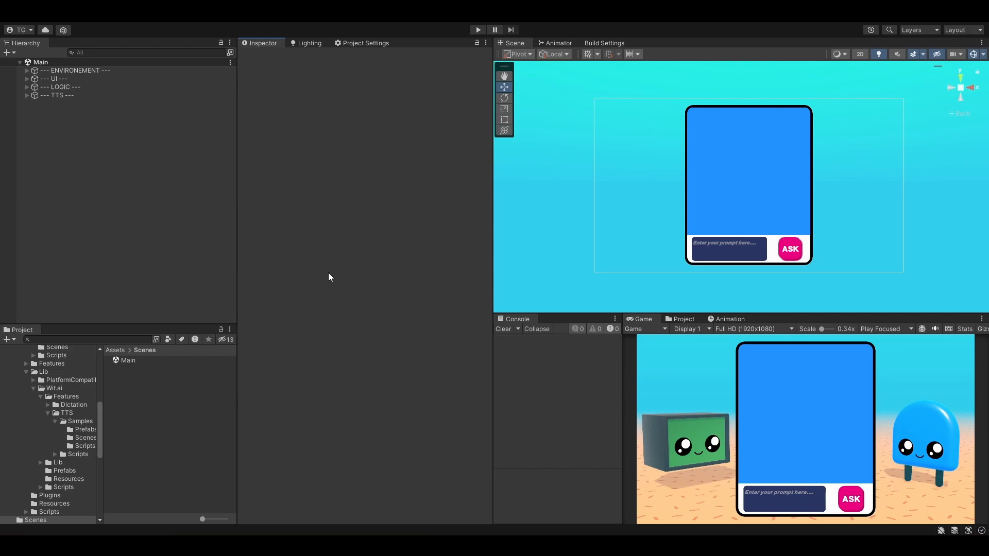
{"action": "mouse_move", "coordinate": [112, 353]}
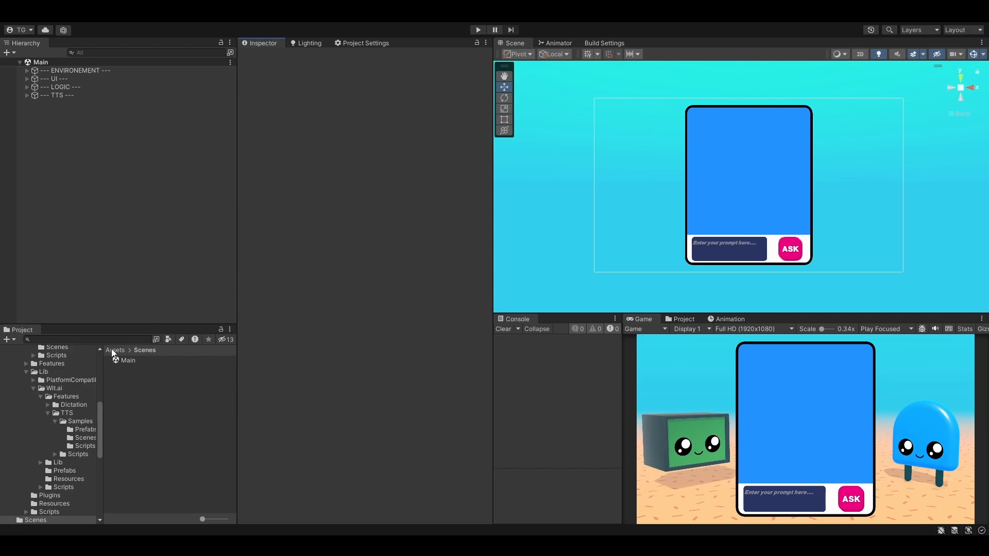
- Navigate the Project browser up to the top-level Assets folder
{"action": "left_click", "coordinate": [35, 432]}
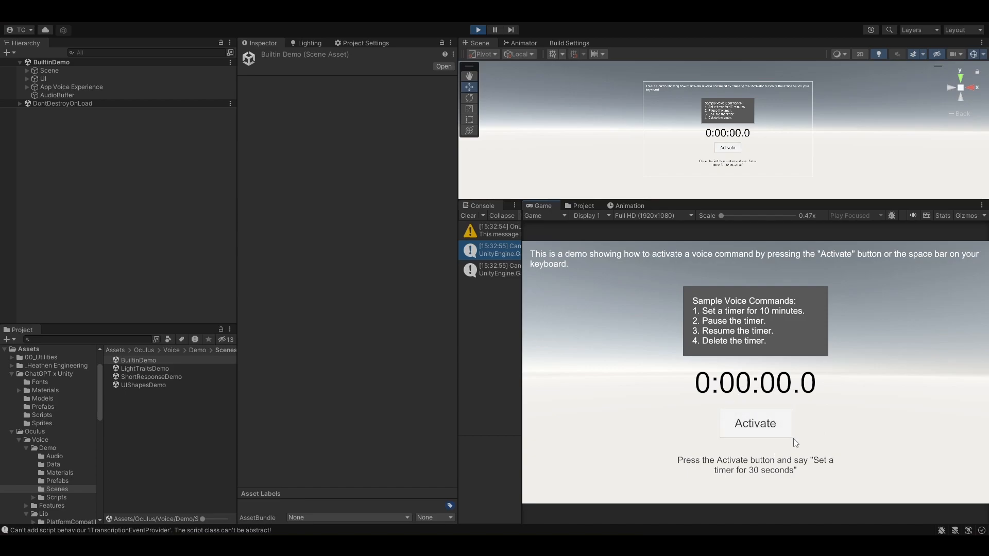
{"action": "mouse_move", "coordinate": [936, 261]}
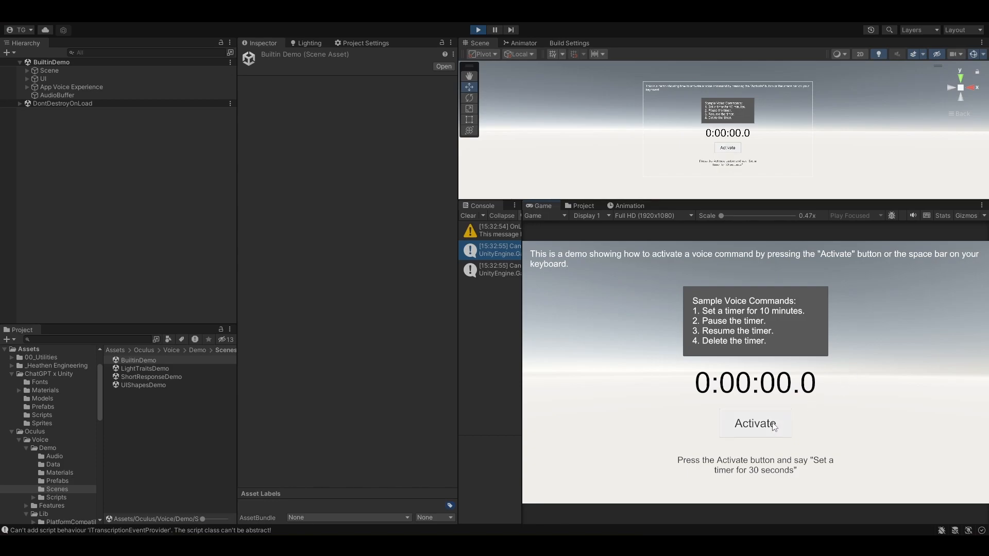
- Activate voice listening twice, speaking a prompt about hyper casual games, and get the 'I heard' transcription
{"action": "left_click", "coordinate": [755, 424]}
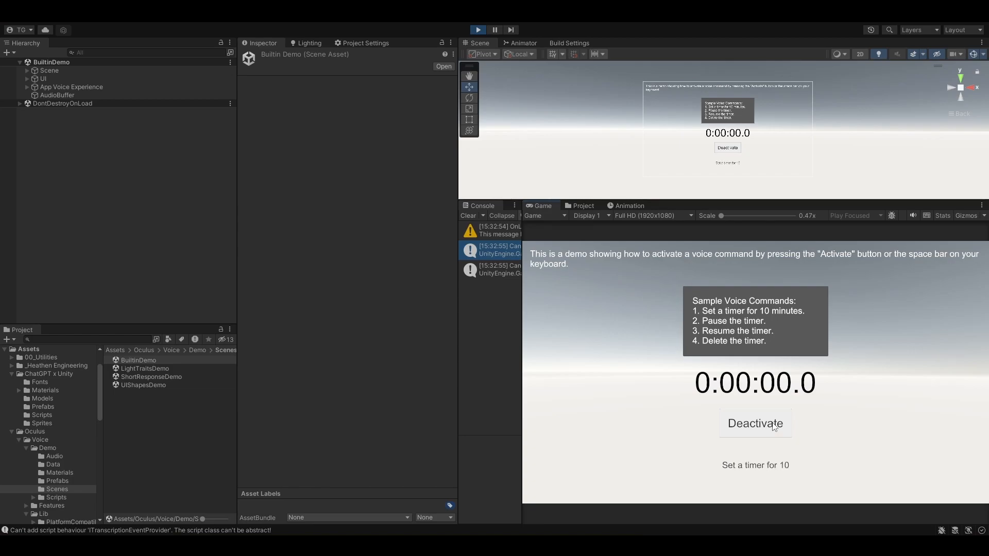
{"action": "left_click", "coordinate": [754, 424]}
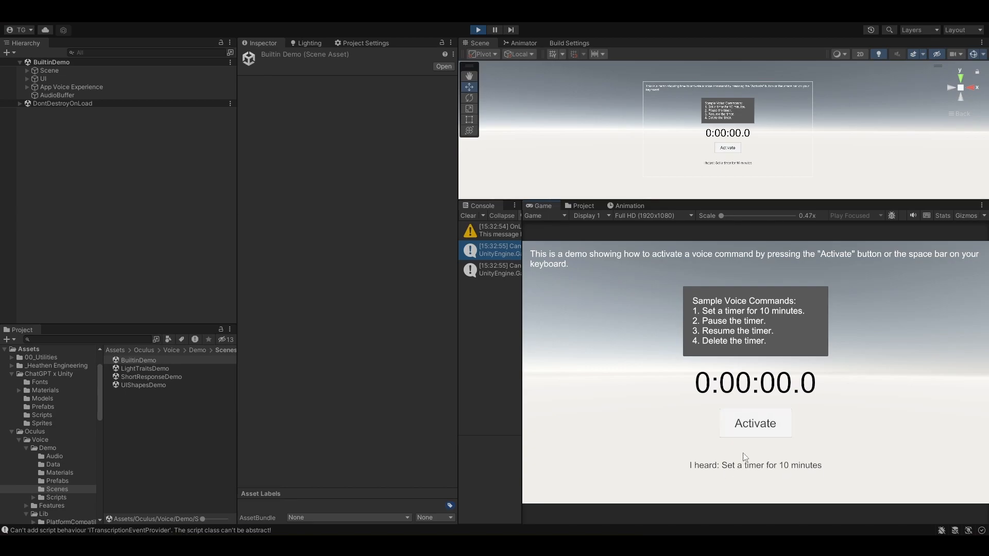
{"action": "mouse_move", "coordinate": [848, 466]}
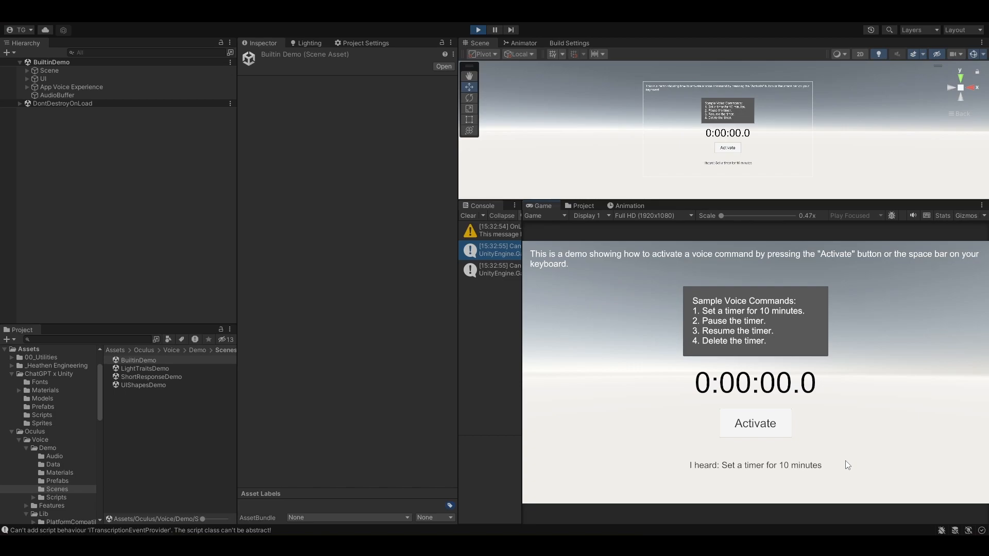
{"action": "mouse_move", "coordinate": [831, 462]}
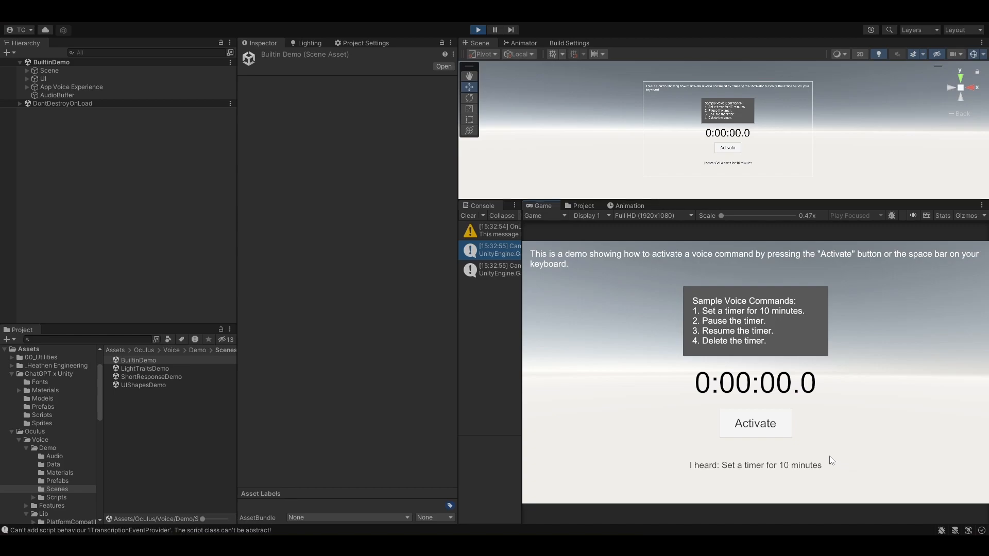
{"action": "left_click", "coordinate": [754, 423]}
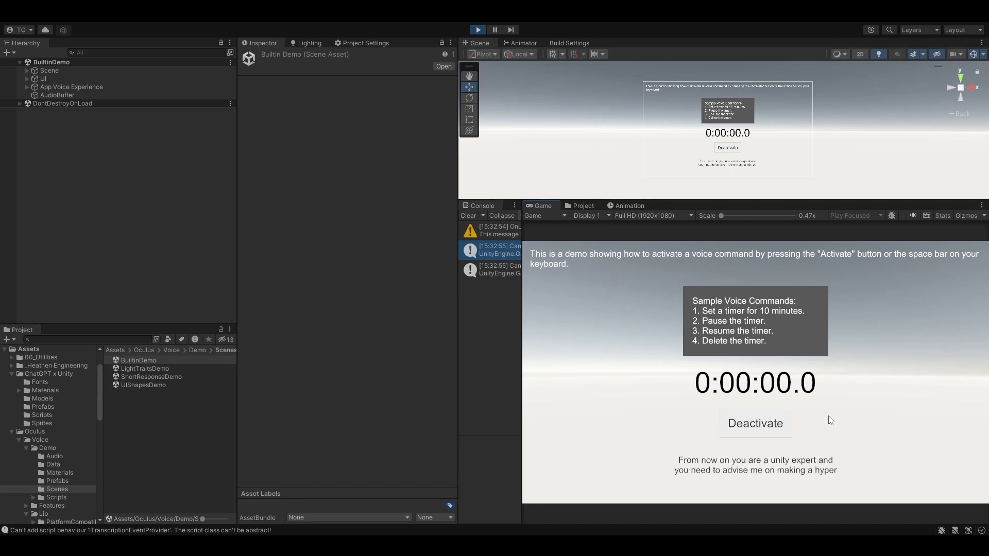
{"action": "left_click", "coordinate": [755, 423]}
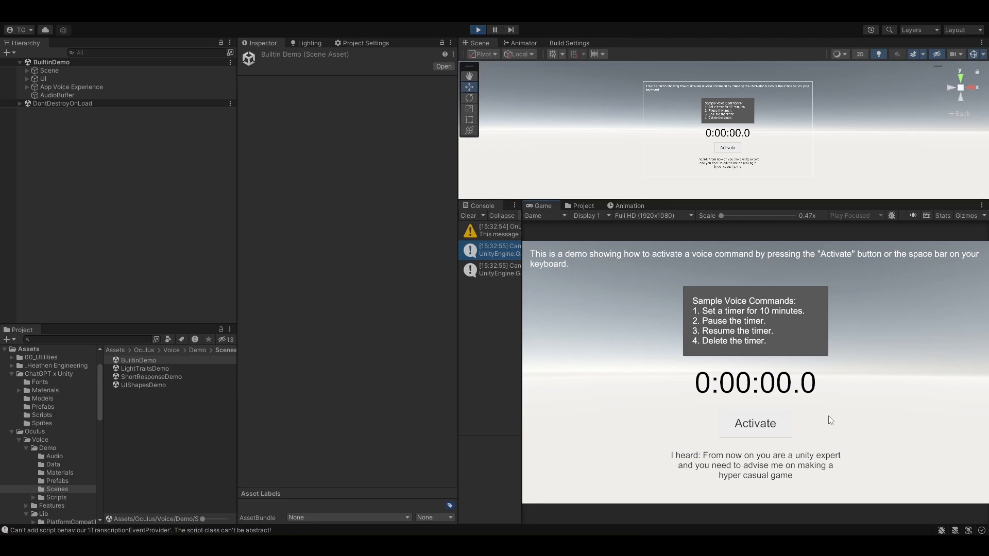
{"action": "mouse_move", "coordinate": [701, 242]}
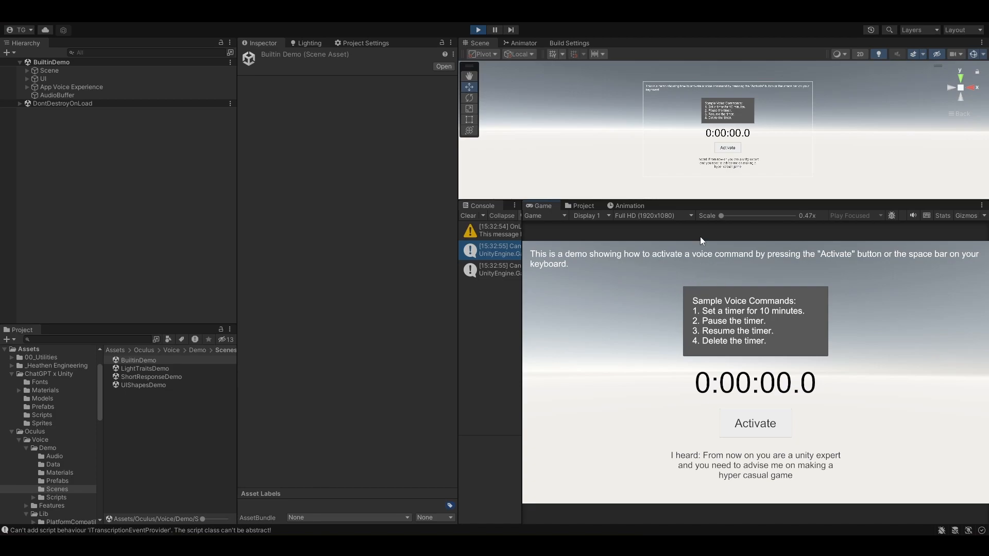
{"action": "mouse_move", "coordinate": [645, 204]}
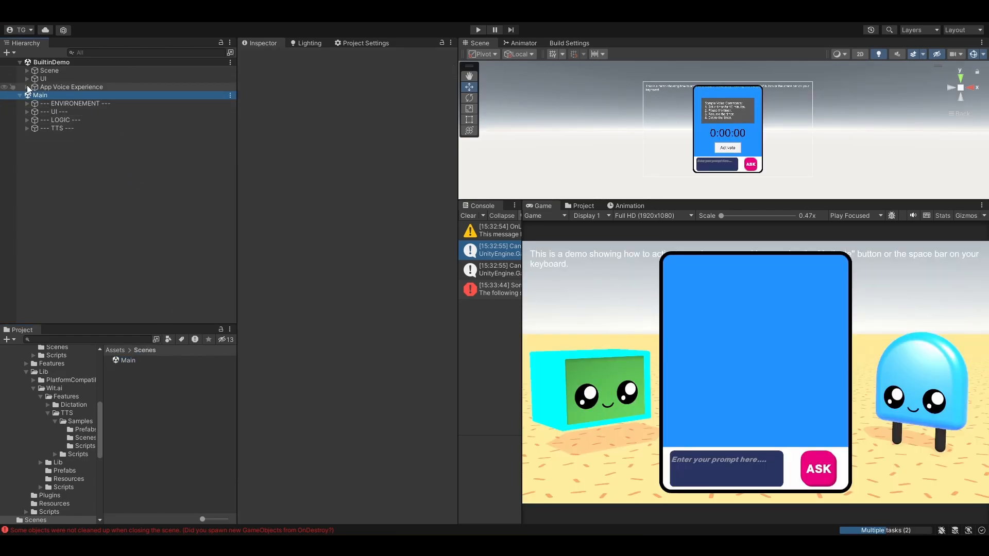
- Copy the demo's App Voice Experience with its handlers into the Main scene and inspect its Interaction Handler
{"action": "left_click", "coordinate": [28, 86]}
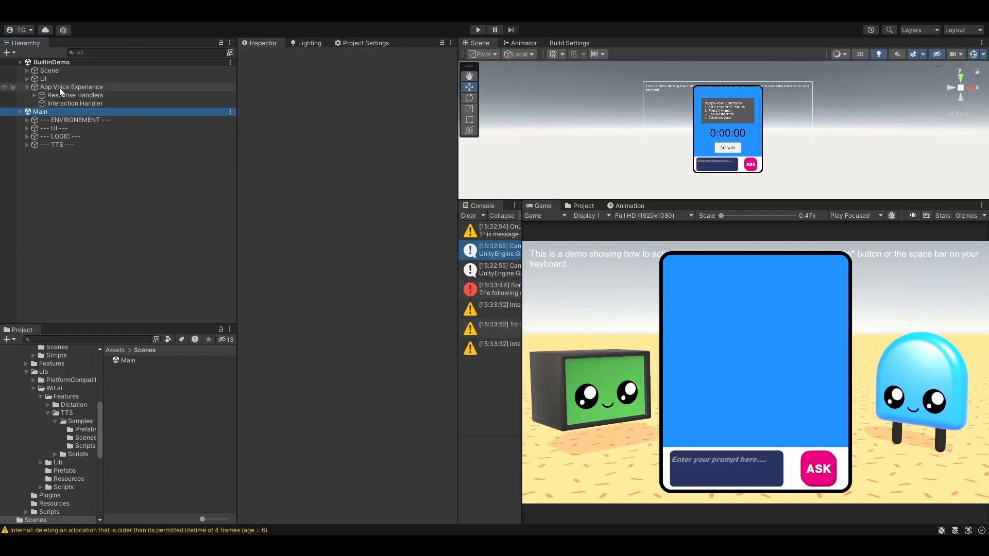
{"action": "left_click", "coordinate": [71, 87]}
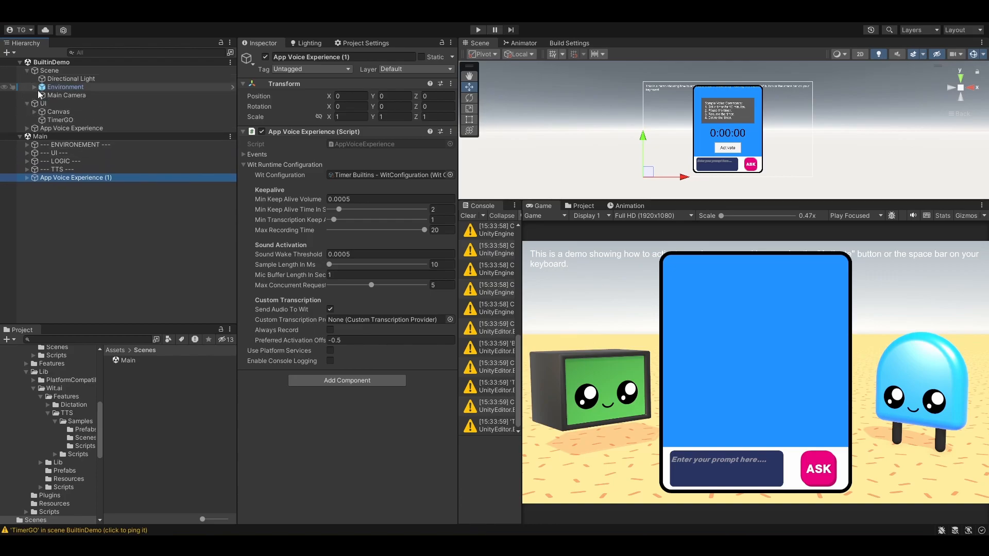
{"action": "left_click", "coordinate": [60, 153]}
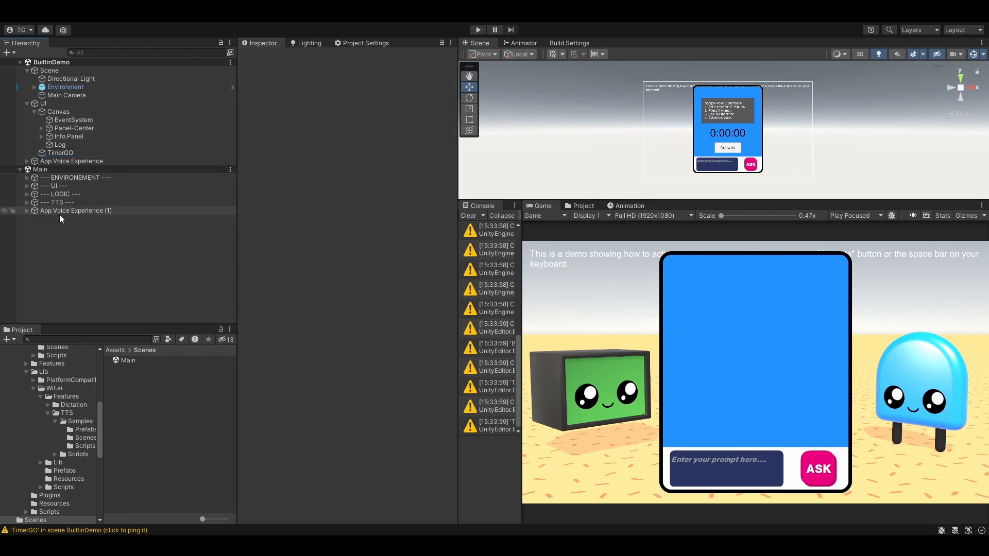
{"action": "left_click", "coordinate": [74, 226]}
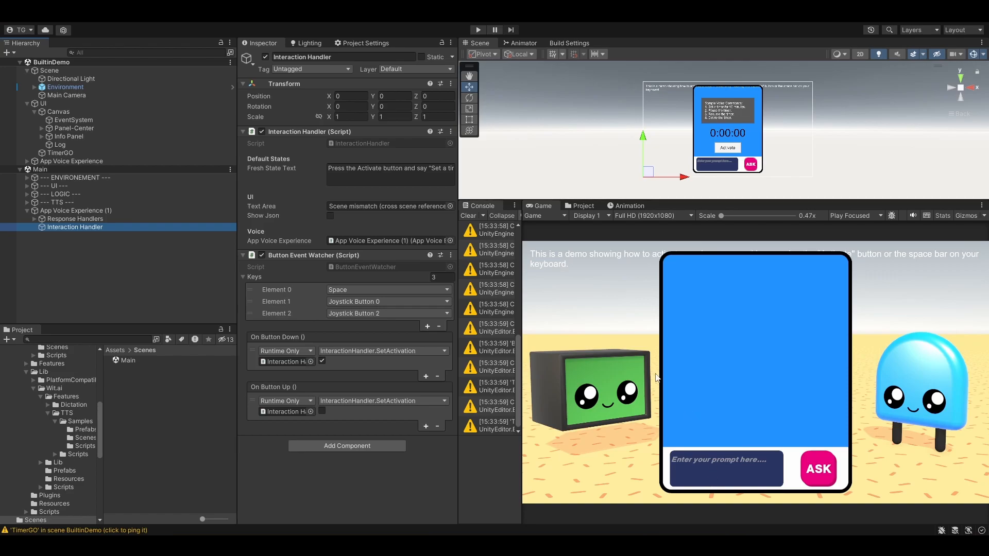
{"action": "right_click", "coordinate": [51, 62]}
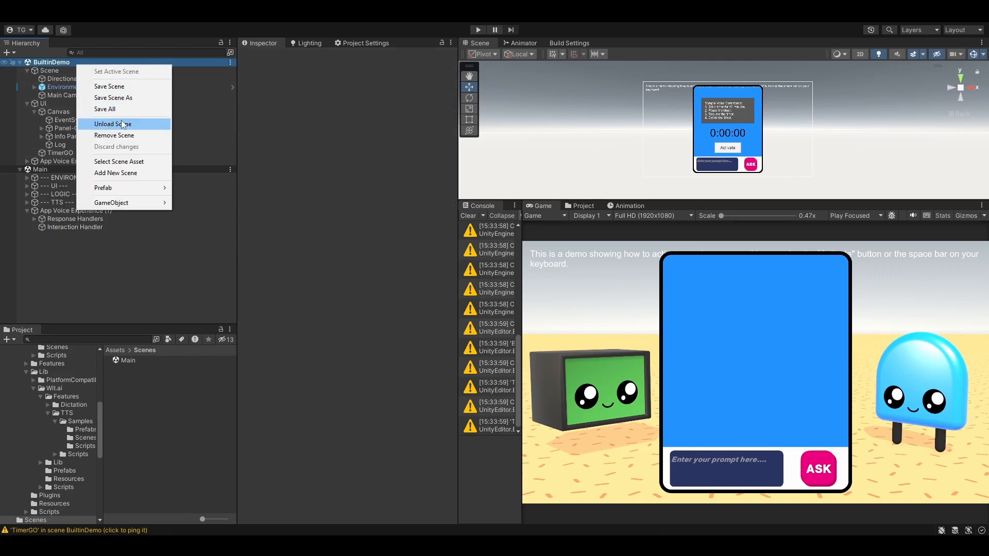
- Unload BuiltinDemo, rename the copied object to STT Management and wrap it in a new --- STT --- parent
{"action": "left_click", "coordinate": [111, 124]}
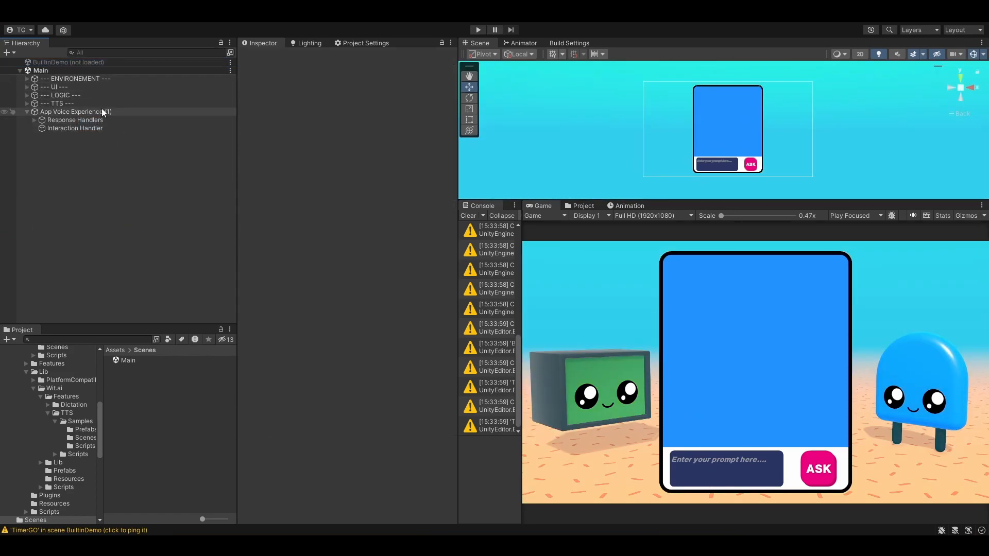
{"action": "left_click", "coordinate": [75, 112]}
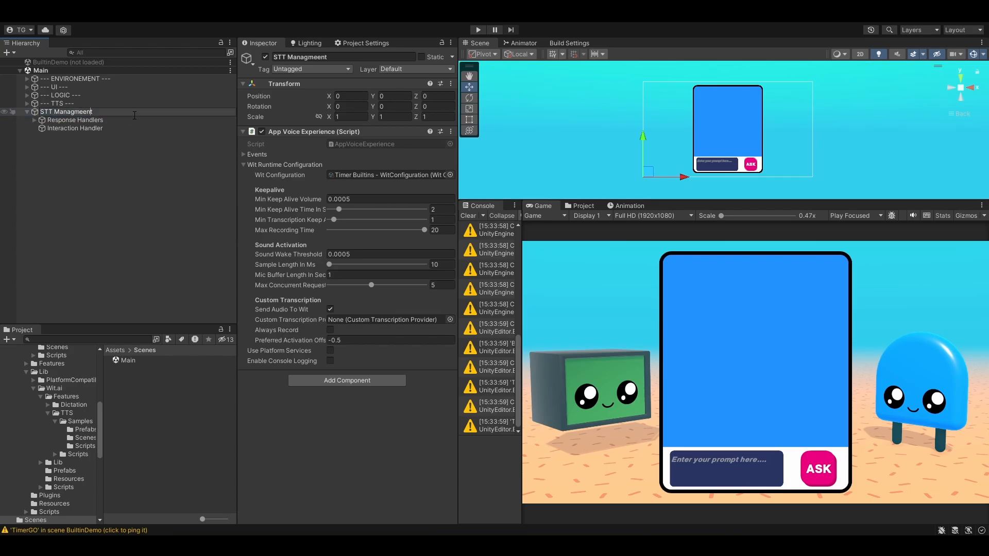
{"action": "left_click", "coordinate": [66, 111]}
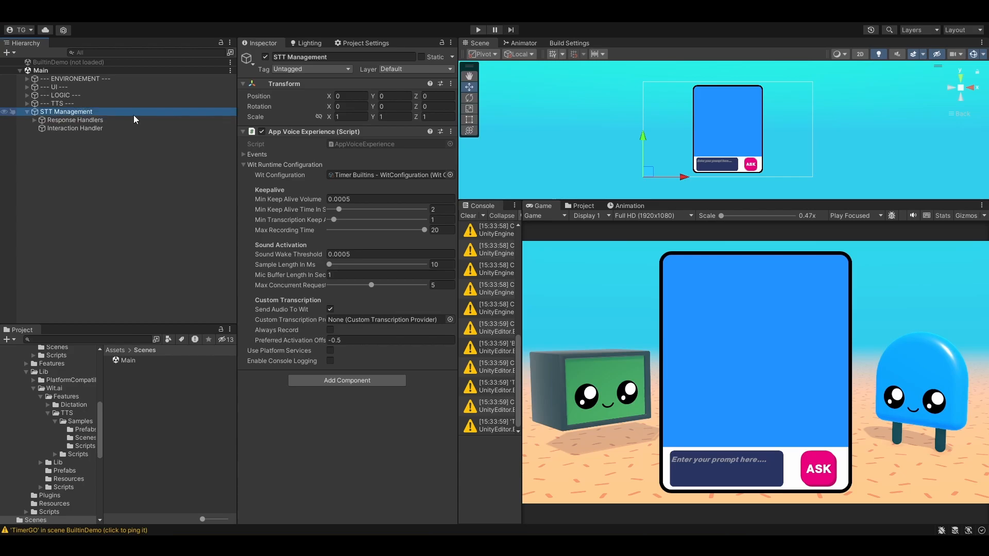
{"action": "right_click", "coordinate": [66, 111]}
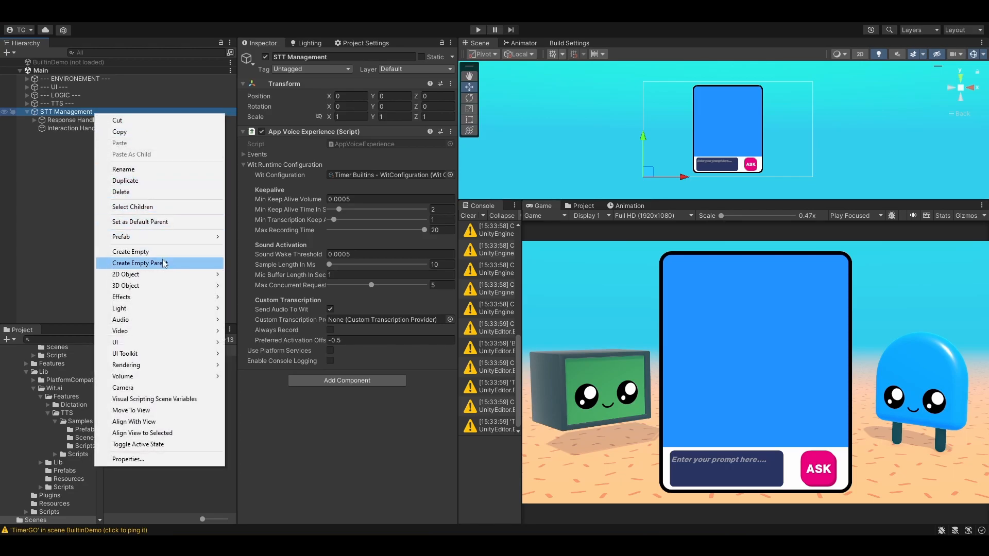
{"action": "left_click", "coordinate": [131, 263]}
{"action": "type", "text": "--- STT ---"}
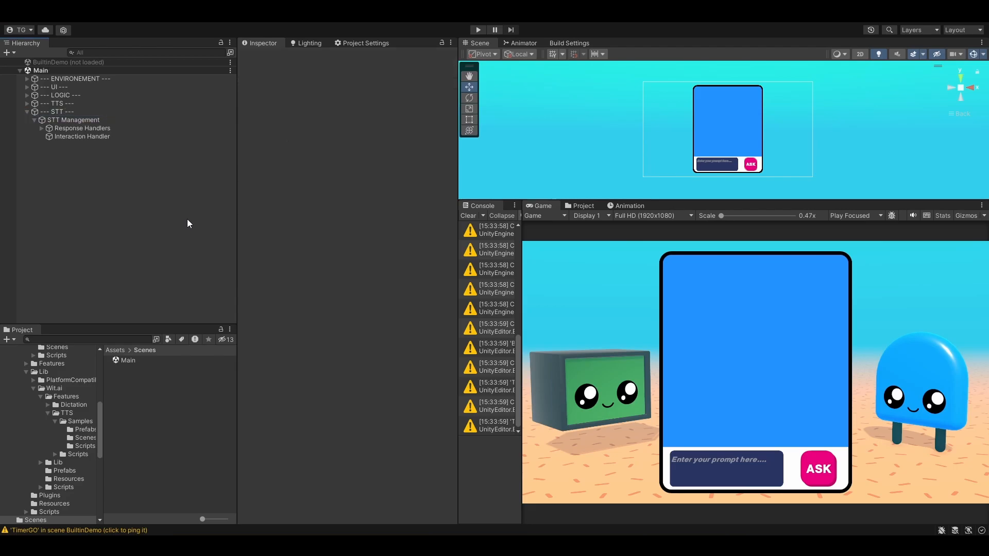
- Review the Response Handlers' timer response matchers under STT Management and remove them
{"action": "left_click", "coordinate": [82, 128]}
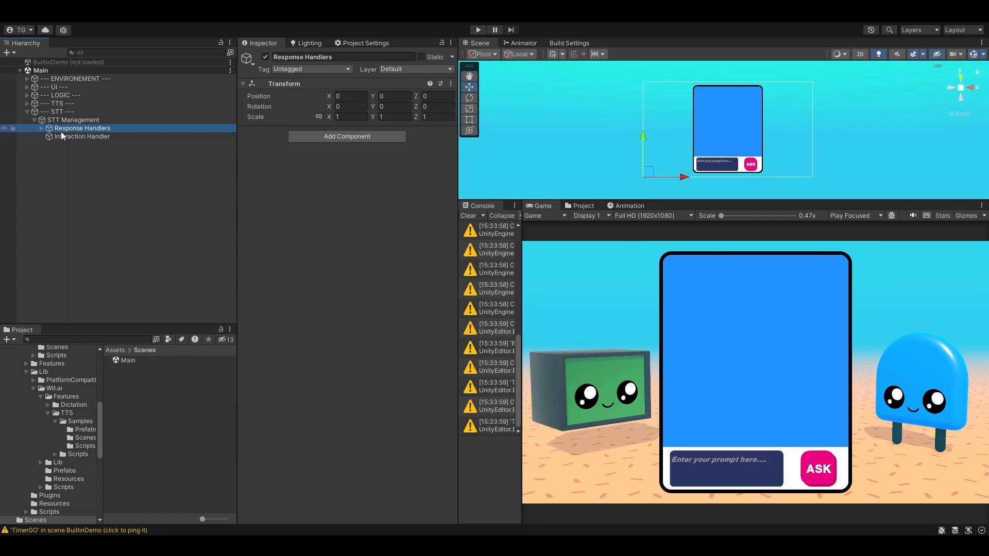
{"action": "left_click", "coordinate": [41, 127]}
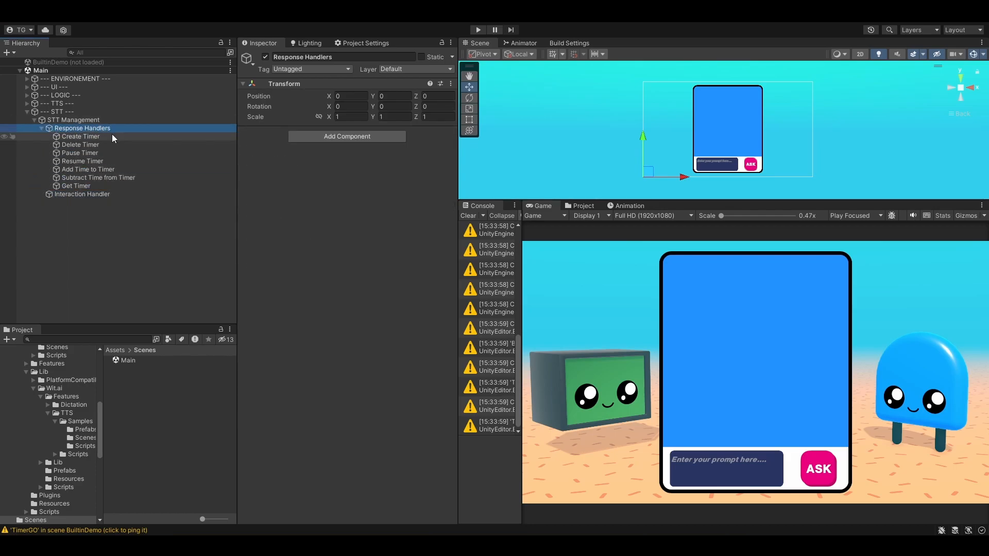
{"action": "left_click", "coordinate": [81, 136]}
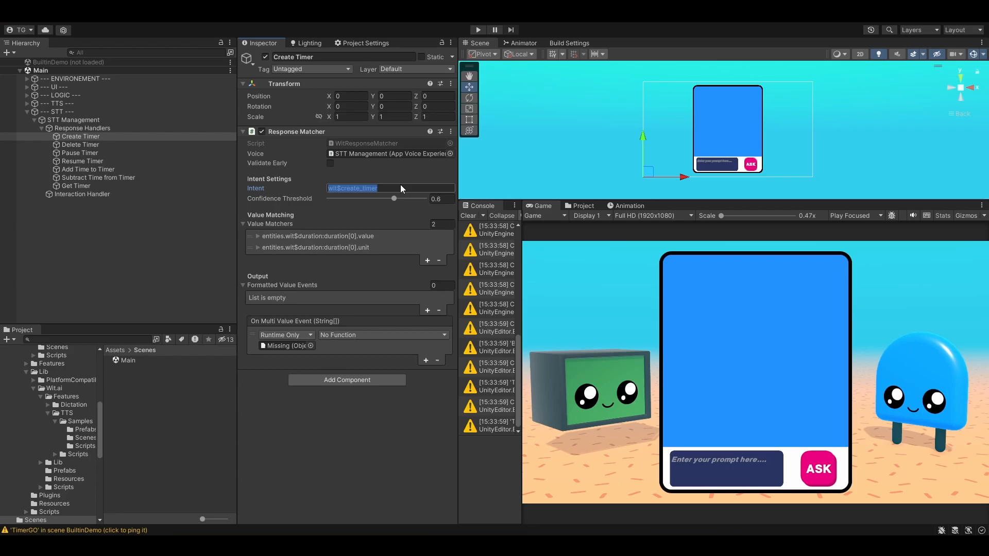
{"action": "left_click", "coordinate": [465, 215]}
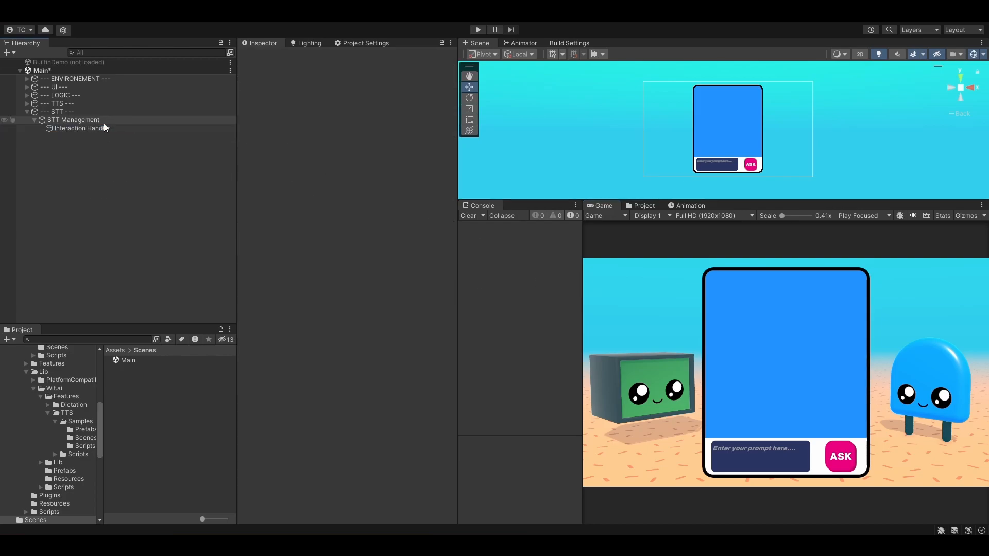
- Review the Interaction Handler's Button Event Watcher SetActivation events and its component options
{"action": "left_click", "coordinate": [82, 128]}
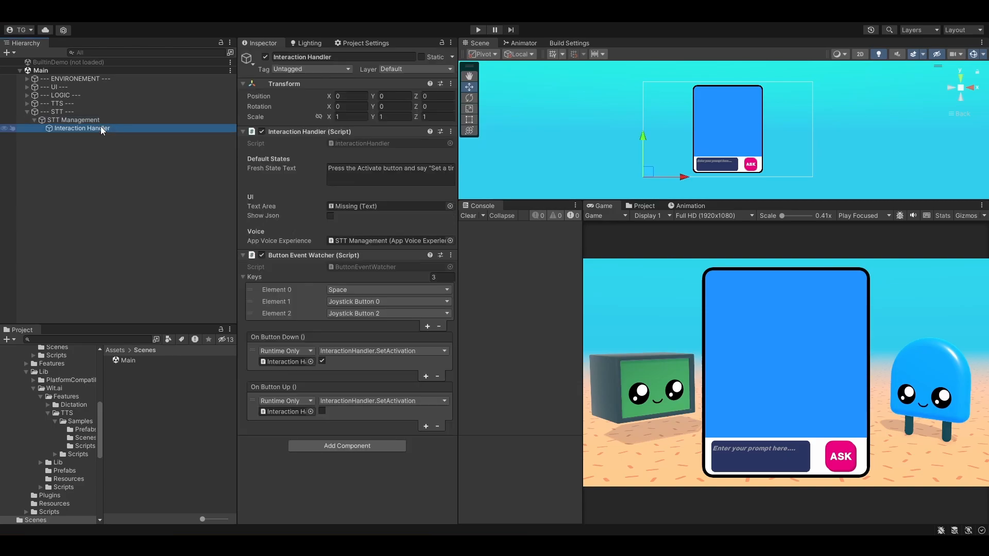
{"action": "mouse_move", "coordinate": [129, 135]}
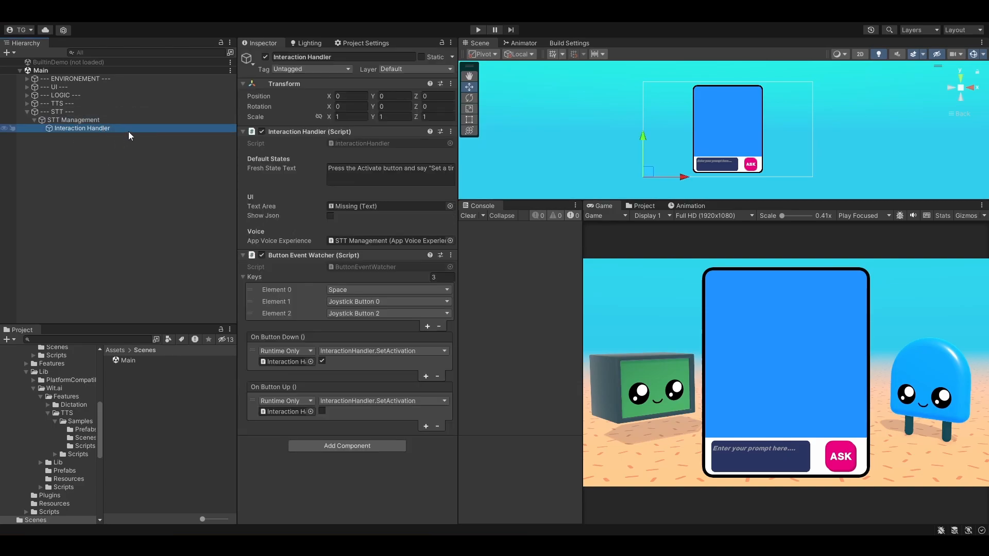
{"action": "mouse_move", "coordinate": [400, 155]}
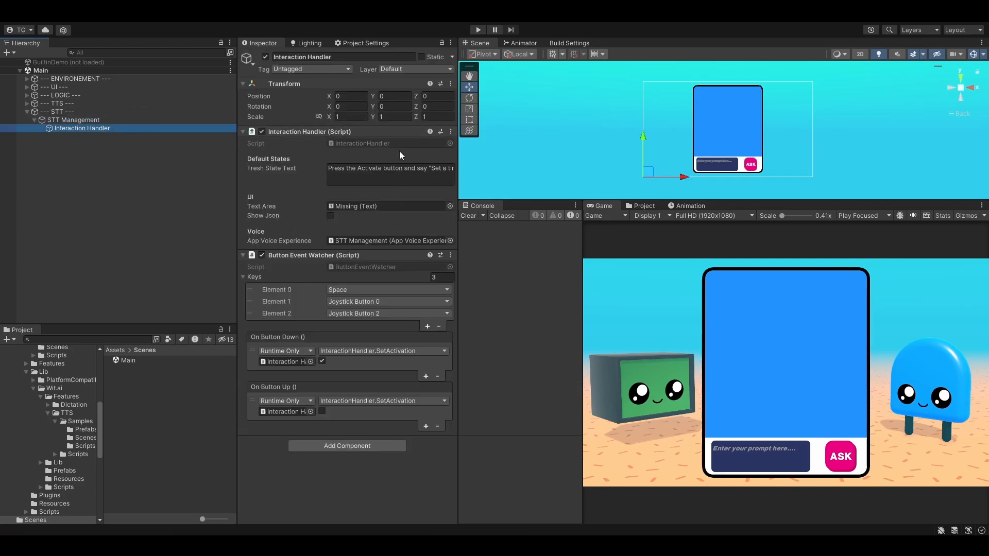
{"action": "mouse_move", "coordinate": [313, 148]}
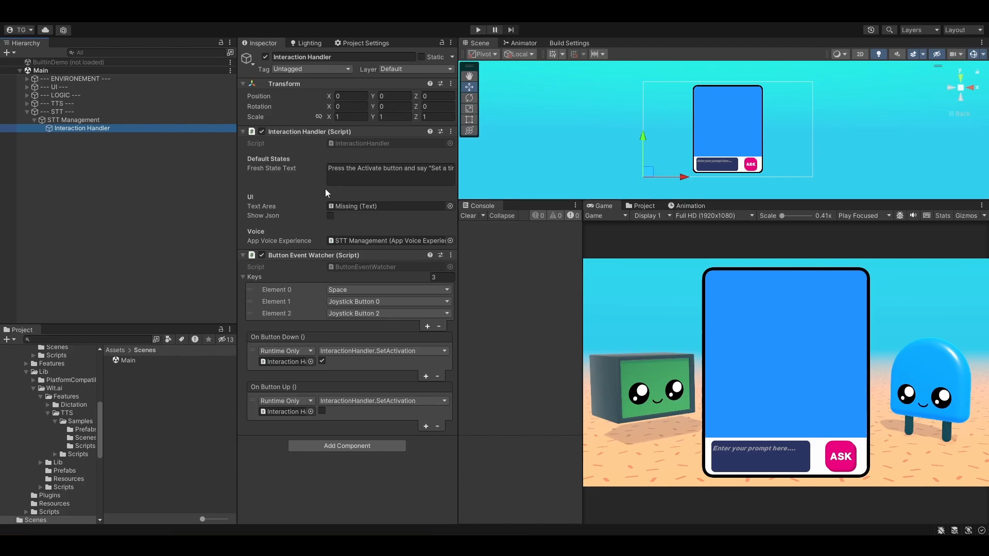
{"action": "left_click", "coordinate": [450, 255]}
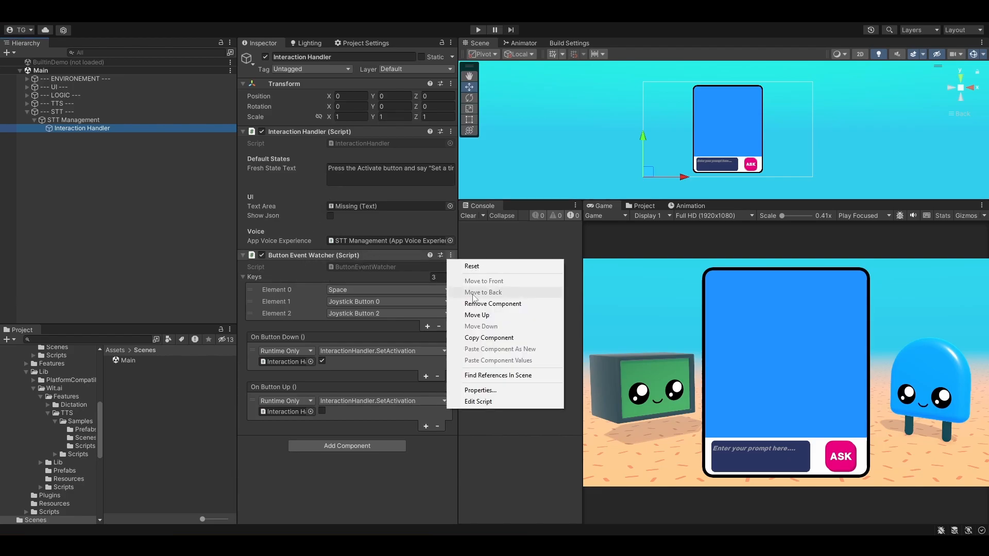
{"action": "left_click", "coordinate": [493, 303]}
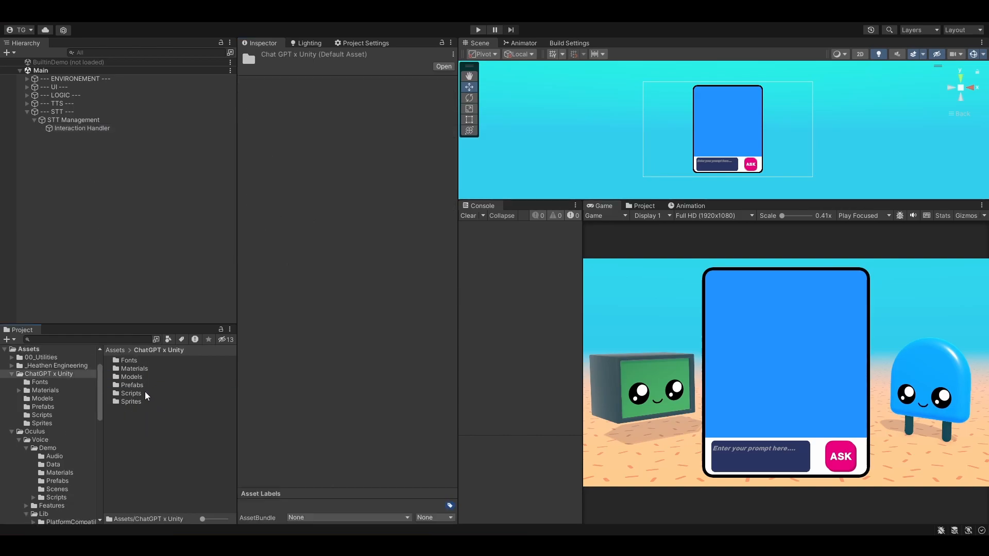
- Create a new C# script named STTBridge in the ChatGPT x Unity Scripts folder
{"action": "right_click", "coordinate": [130, 393]}
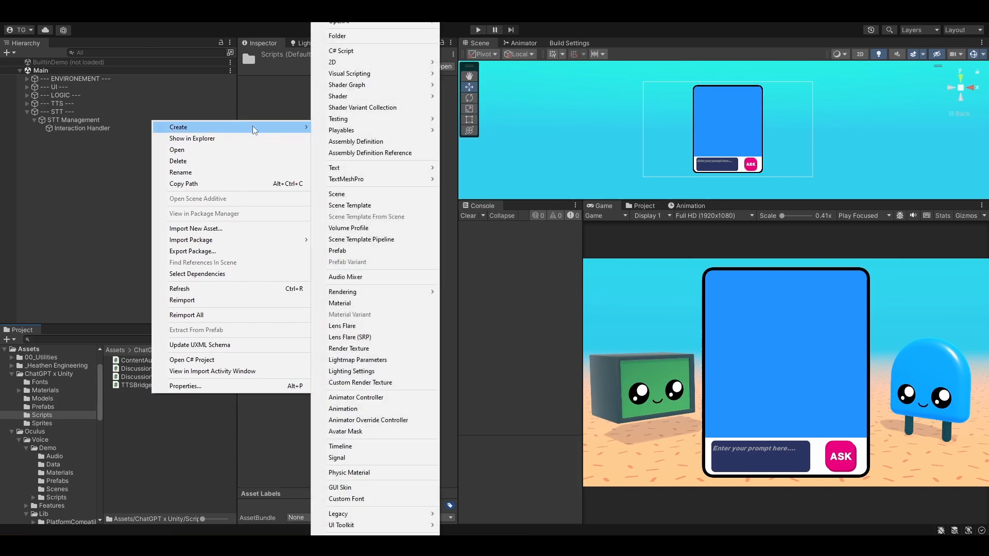
{"action": "left_click", "coordinate": [341, 50]}
{"action": "type", "text": "STTBrid"}
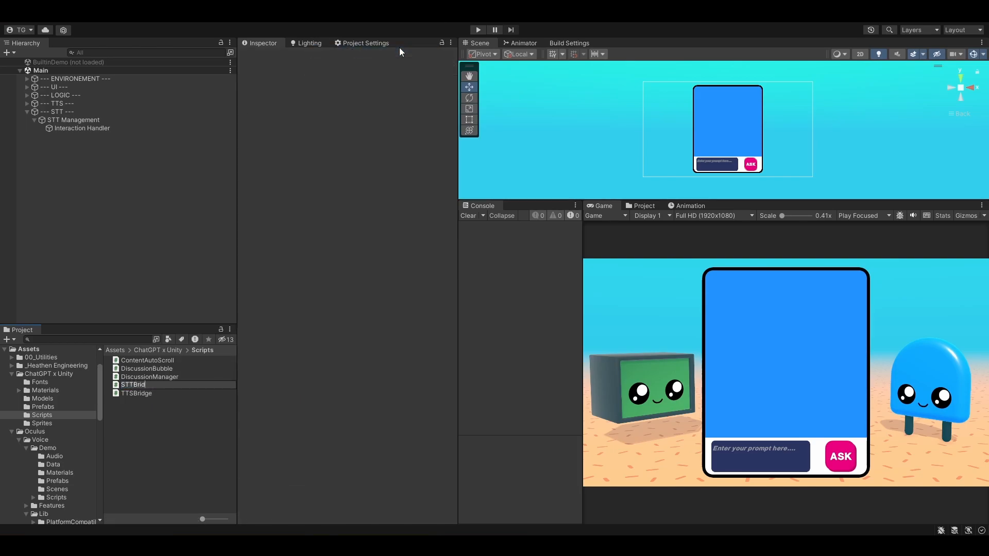
{"action": "left_click", "coordinate": [133, 385]}
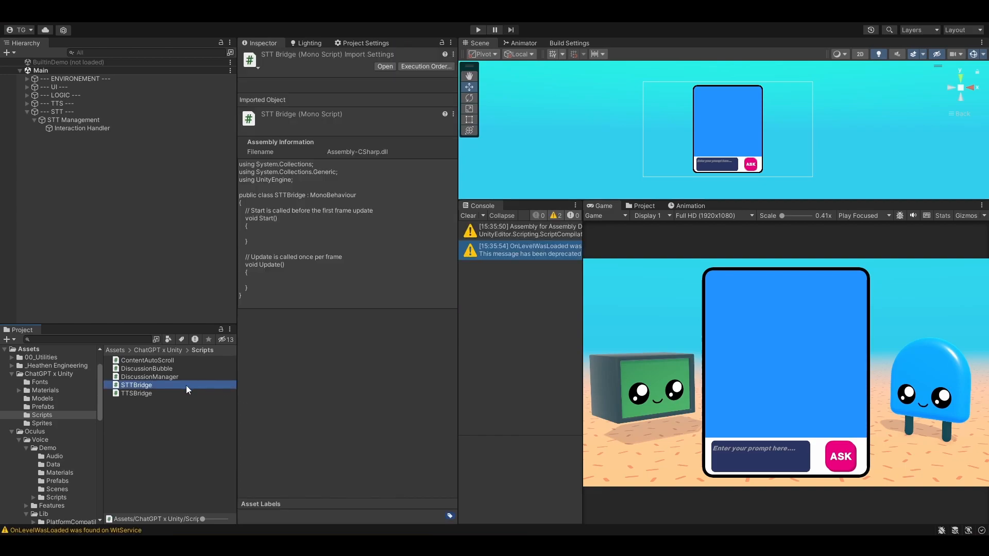
{"action": "mouse_move", "coordinate": [156, 151]}
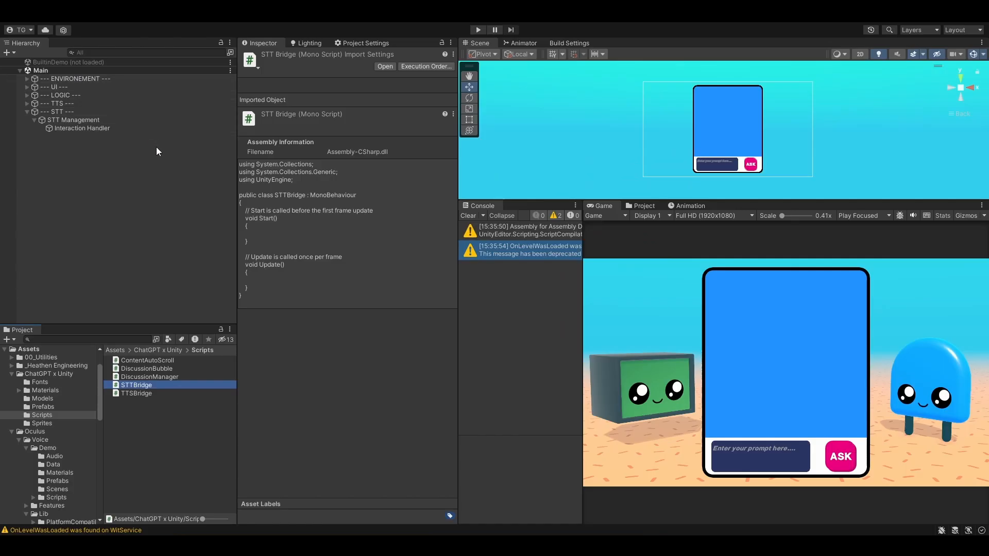
{"action": "left_click", "coordinate": [81, 128]}
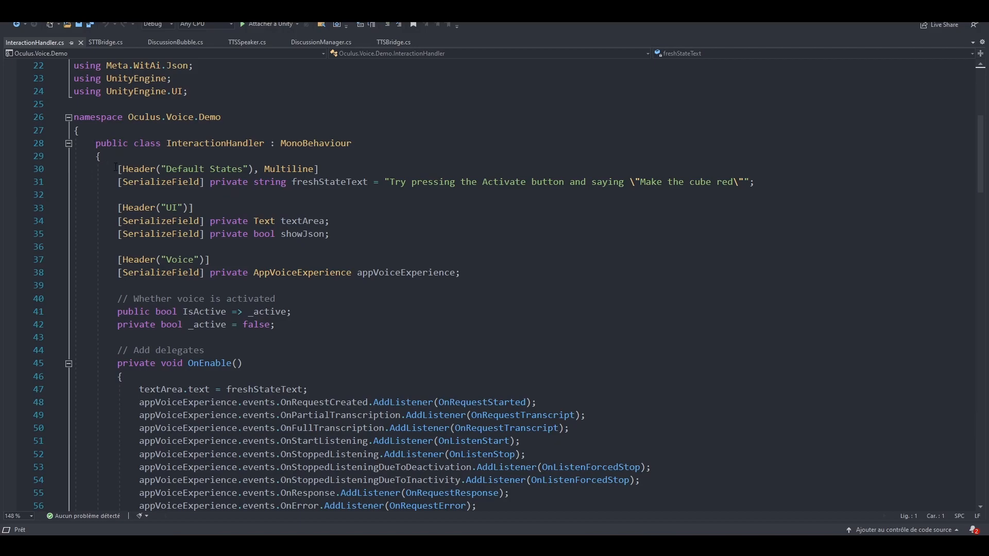
- Scroll through InteractionHandler.cs and copy its class code for the bridge script
{"action": "scroll", "scroll_direction": "down", "scroll_amount": 3}
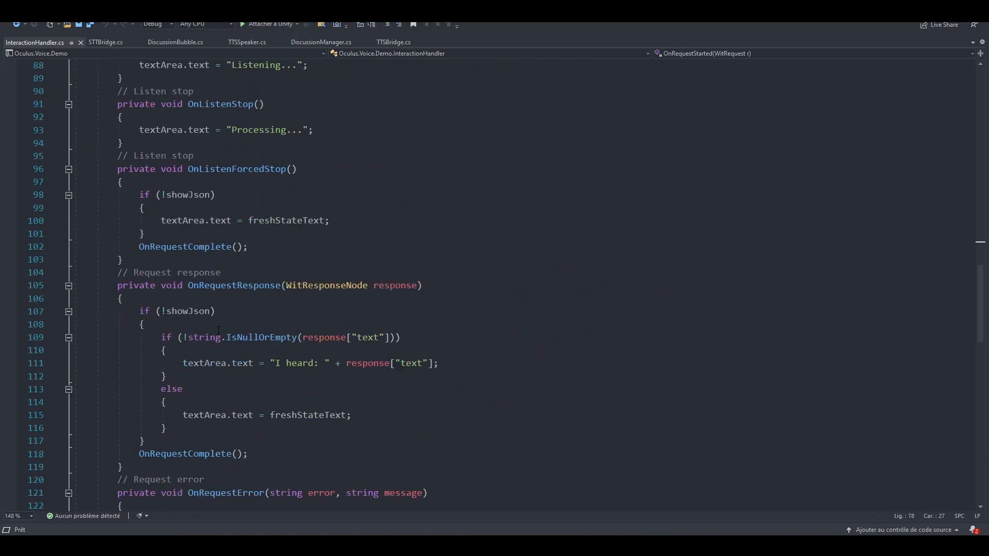
{"action": "scroll", "scroll_direction": "down", "scroll_amount": 3}
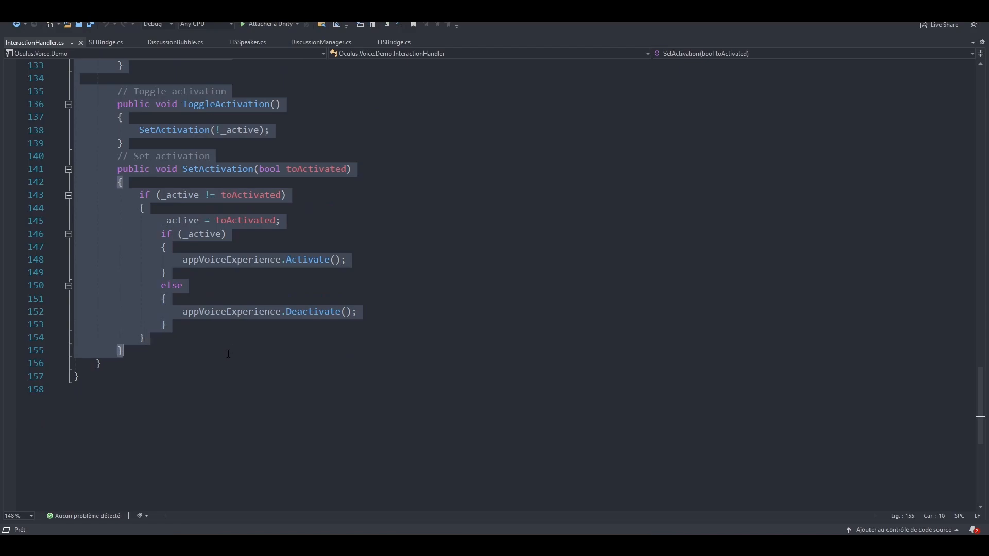
{"action": "left_click", "coordinate": [105, 41]}
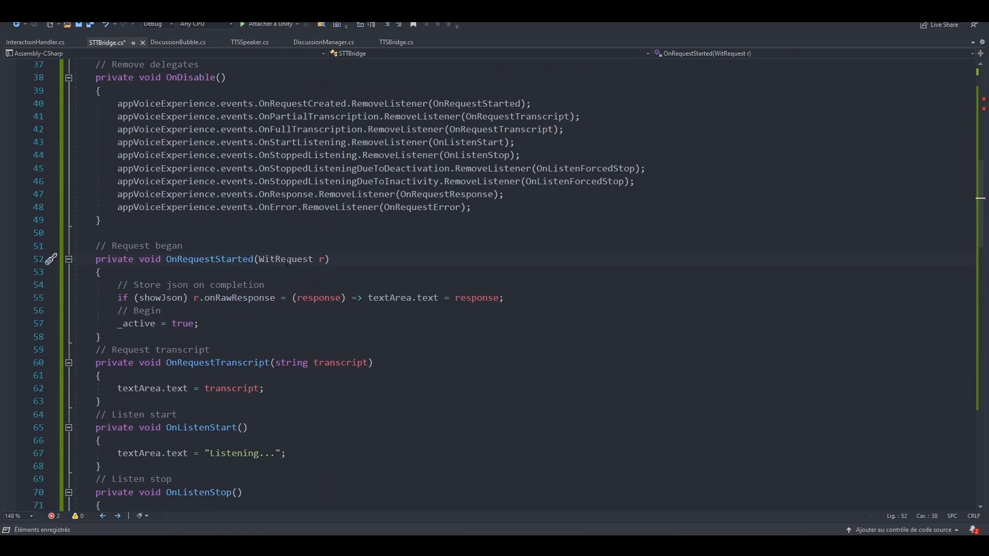
- Add 'using Oculus.Voice;' to STTBridge and remove the freshStateText and showJson fields
{"action": "scroll", "scroll_direction": "up", "scroll_amount": 3}
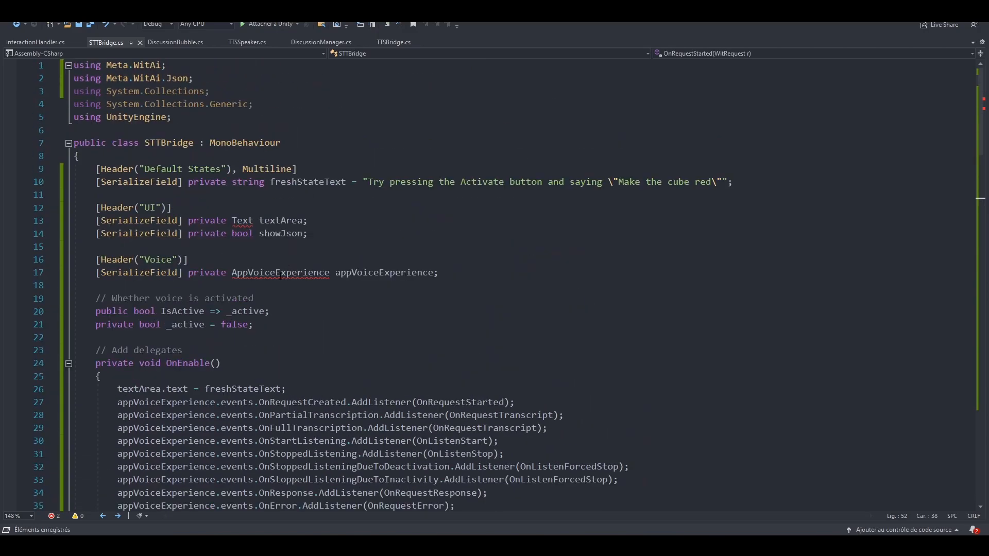
{"action": "left_click", "coordinate": [280, 272]}
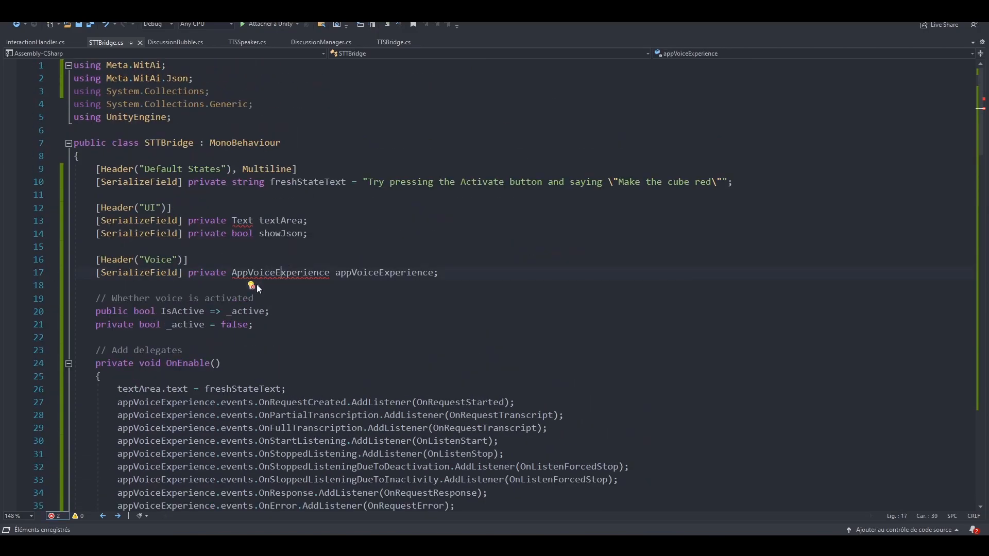
{"action": "type", "text": "using Oculus.Voice;"}
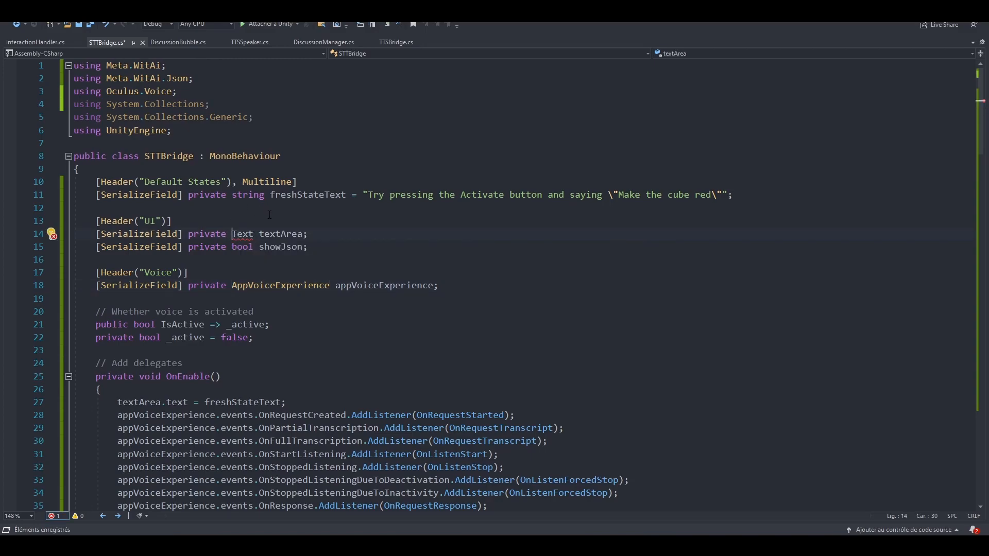
{"action": "left_click", "coordinate": [731, 195]}
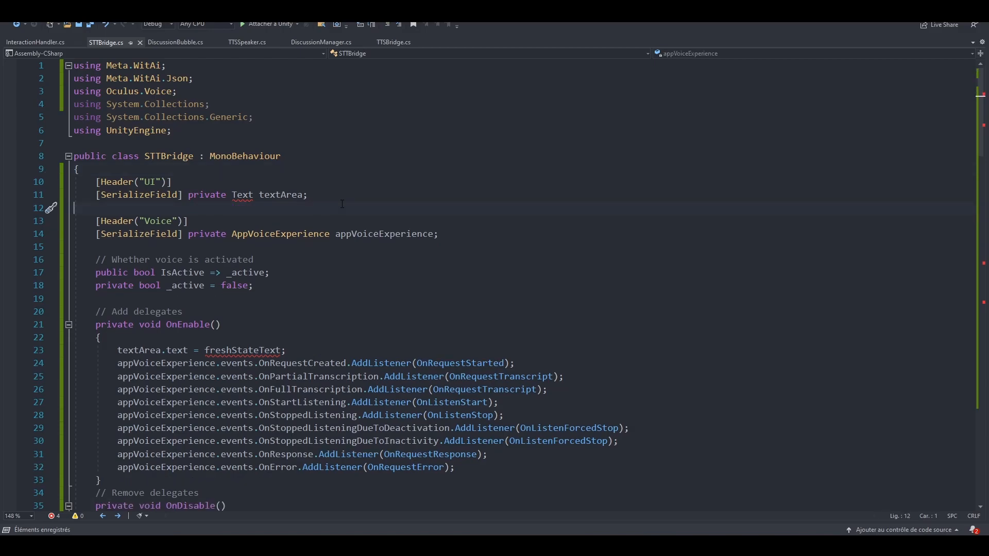
- Delete the freshStateText assignment in the forced-stop handler
{"action": "scroll", "scroll_direction": "down", "scroll_amount": 3}
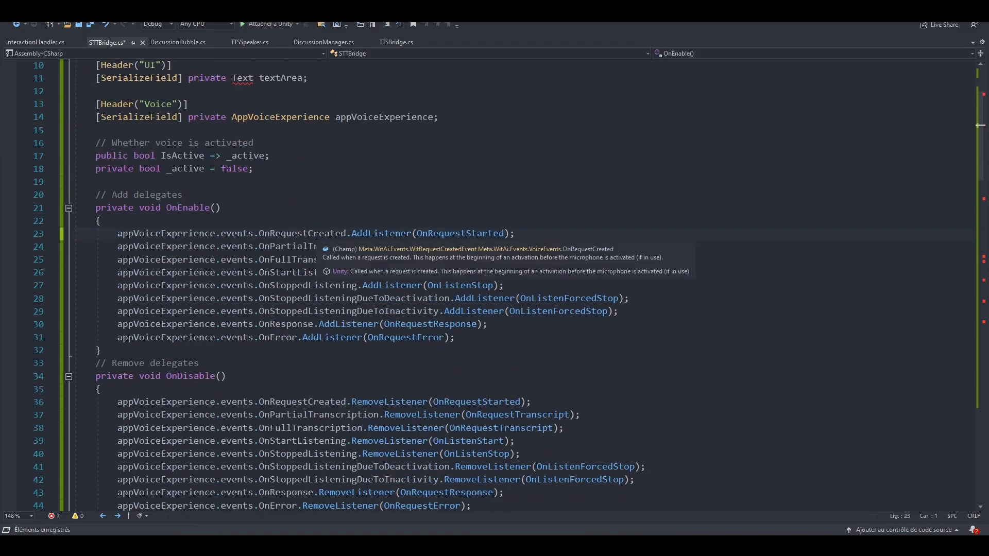
{"action": "scroll", "scroll_direction": "down", "scroll_amount": 3}
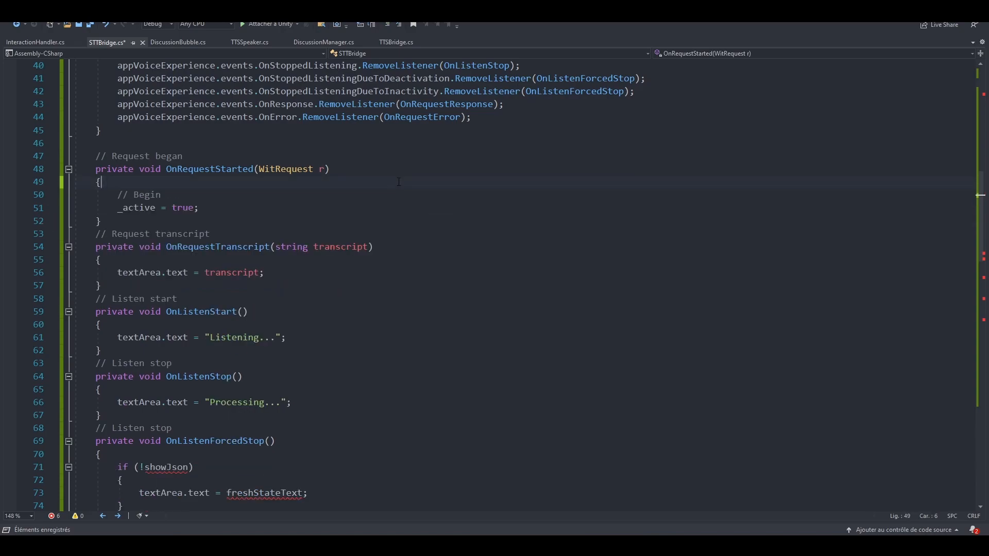
{"action": "scroll", "scroll_direction": "down", "scroll_amount": 3}
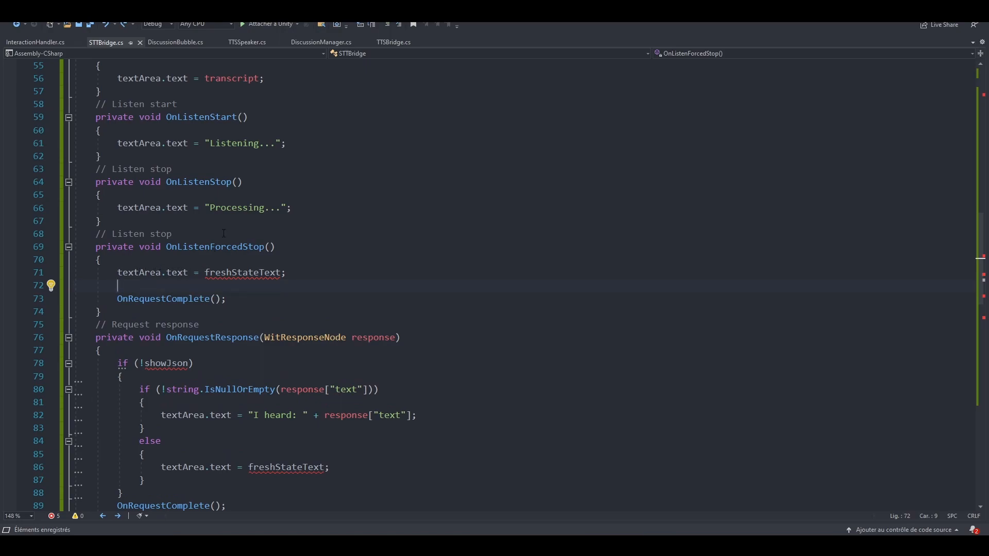
{"action": "mouse_move", "coordinate": [287, 288]}
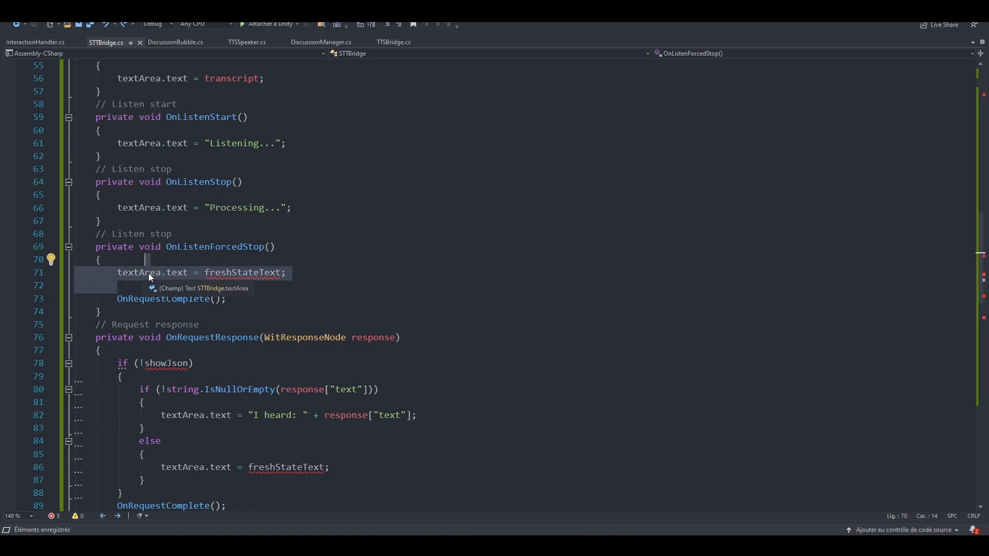
{"action": "key", "text": "Delete"}
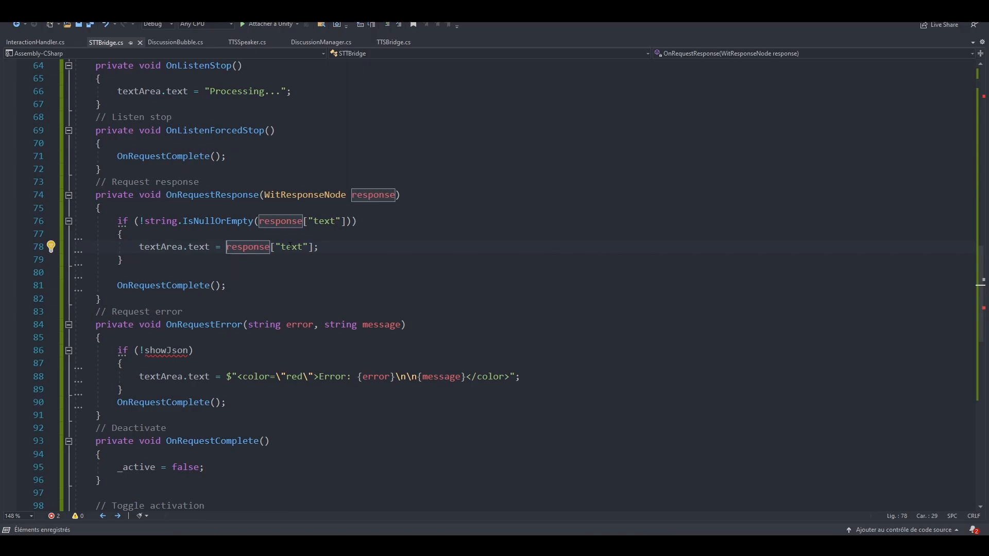
- Remove the showJson check in OnRequestError so the red error message always writes to textArea
{"action": "scroll", "scroll_direction": "down", "scroll_amount": 3}
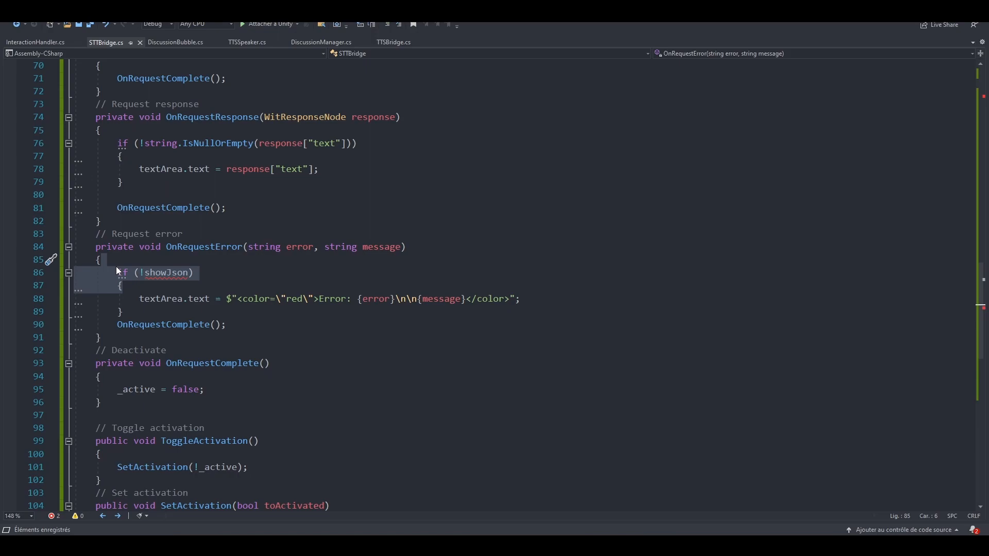
{"action": "key", "text": "Delete"}
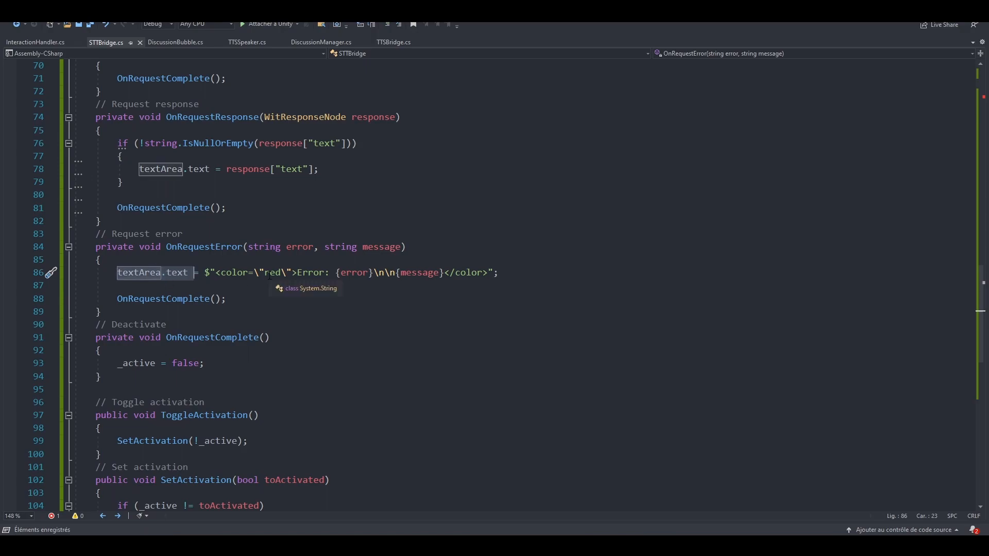
{"action": "scroll", "scroll_direction": "down", "scroll_amount": 3}
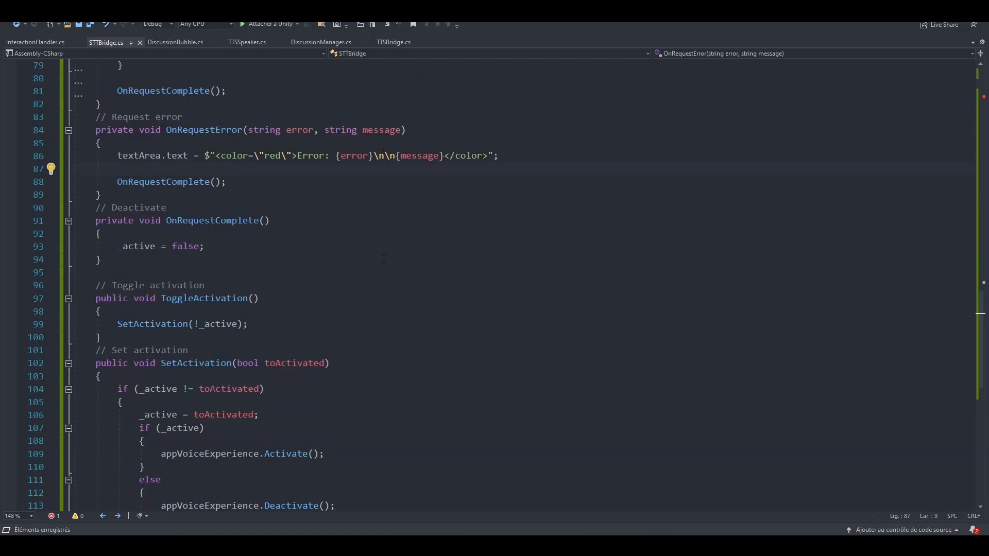
{"action": "scroll", "scroll_direction": "down", "scroll_amount": 3}
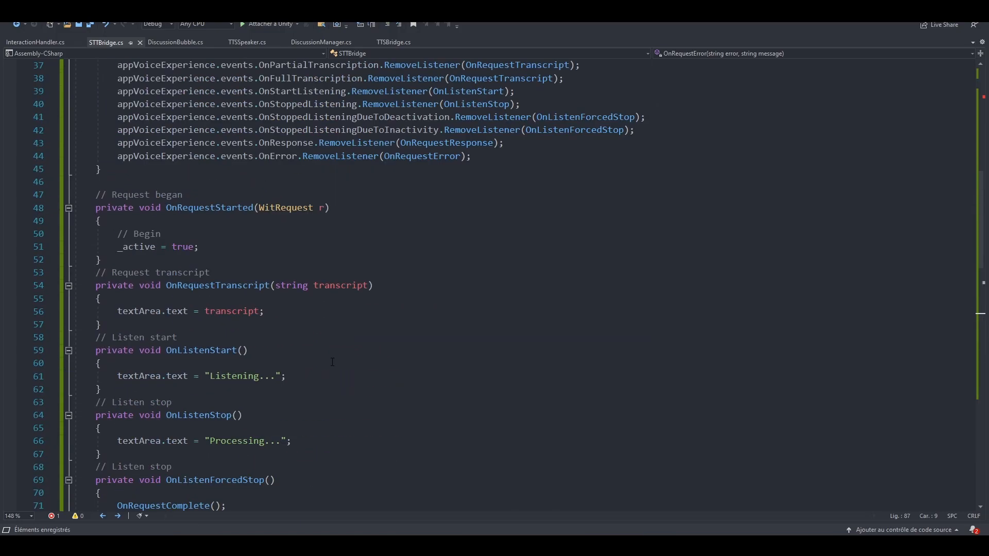
{"action": "scroll", "scroll_direction": "up", "scroll_amount": 3}
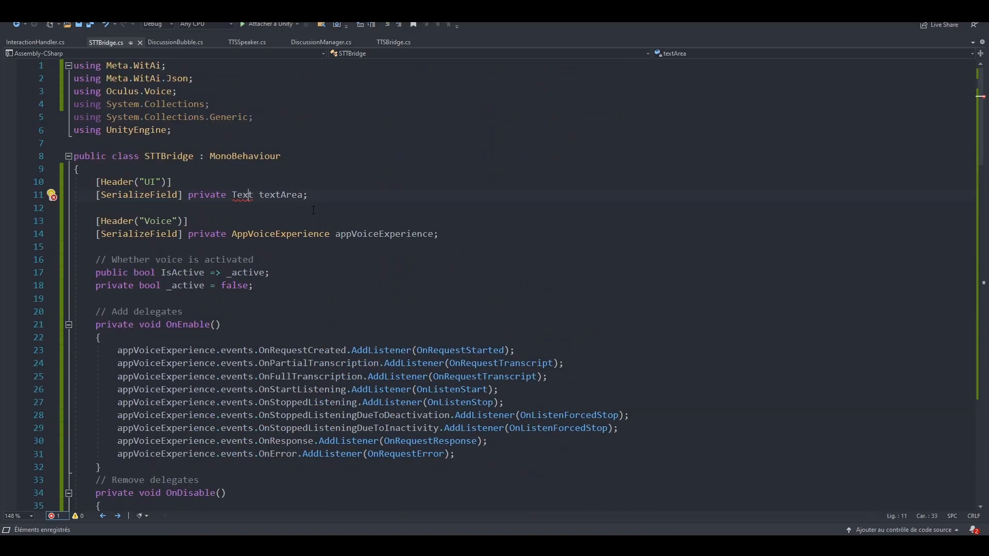
- Add 'using TMPro;' and change the text field type to TMP_InputField
{"action": "type", "text": "u"}
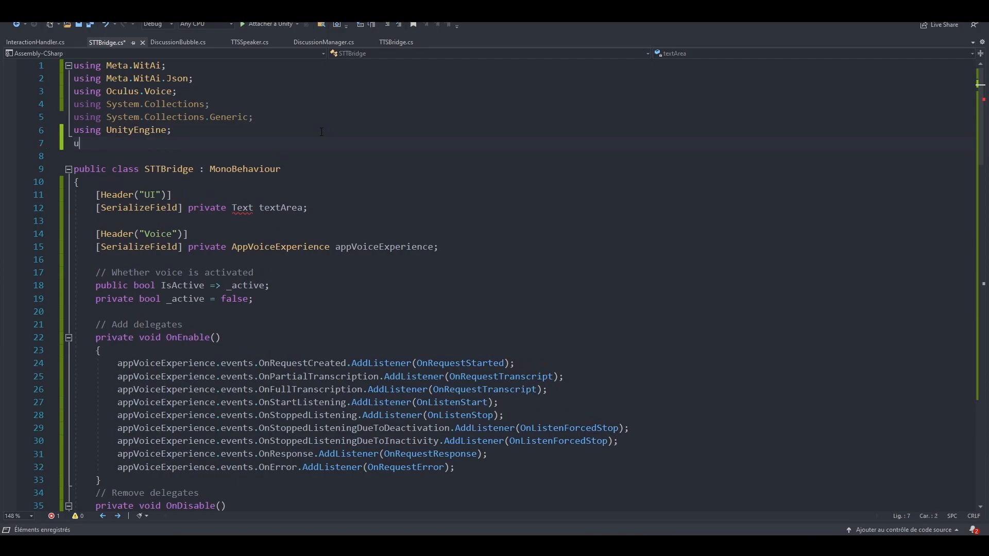
{"action": "type", "text": "sing TMPro;"}
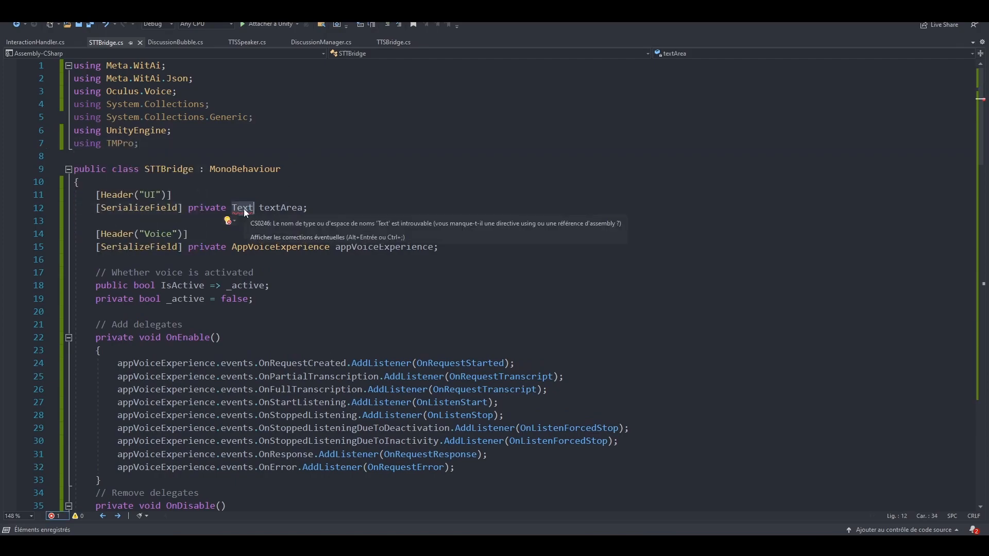
{"action": "type", "text": "inpu"}
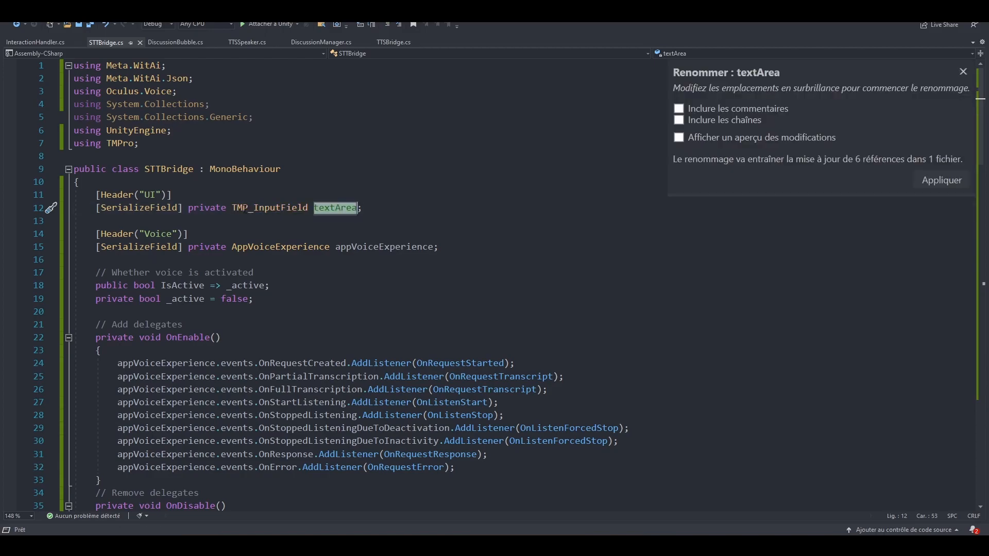
{"action": "type", "text": "promptInputField"}
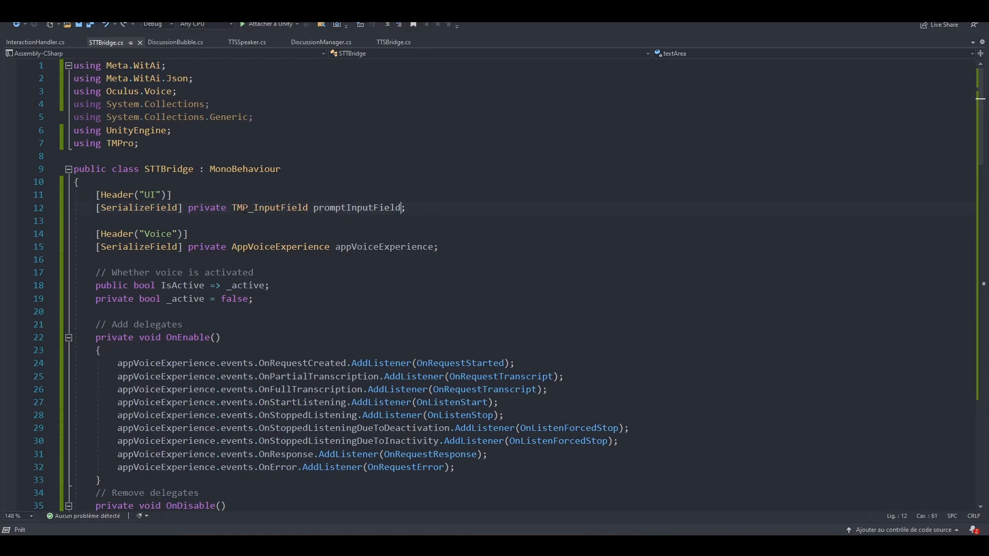
- Rename textArea to promptInputField throughout STTBridge and check its usages
{"action": "scroll", "scroll_direction": "down", "scroll_amount": 3}
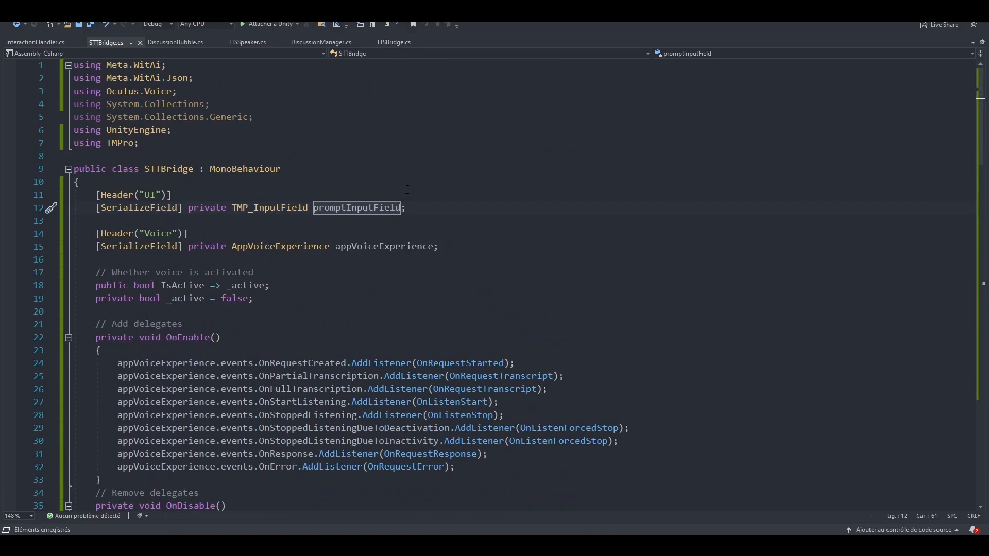
{"action": "type", "text": "textArea"}
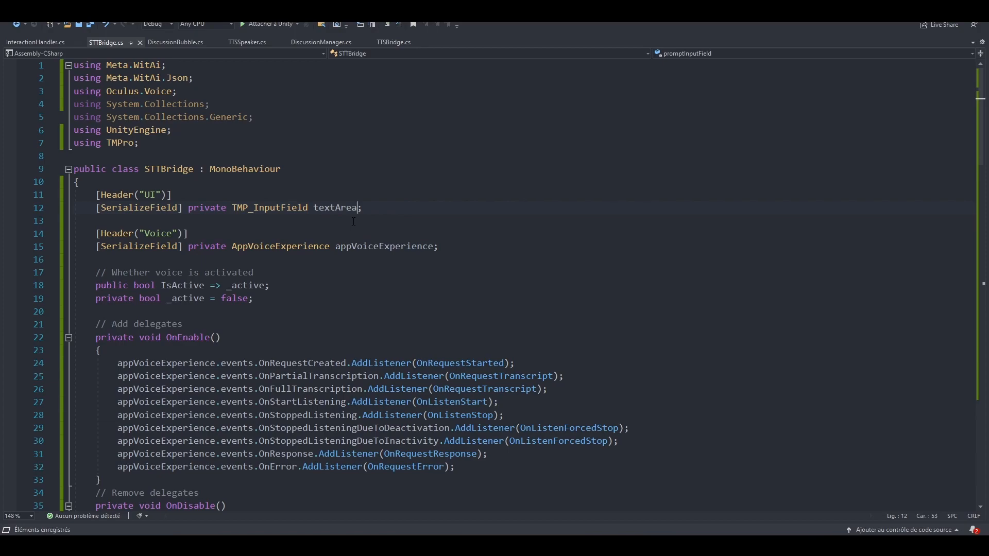
{"action": "key", "text": "F2"}
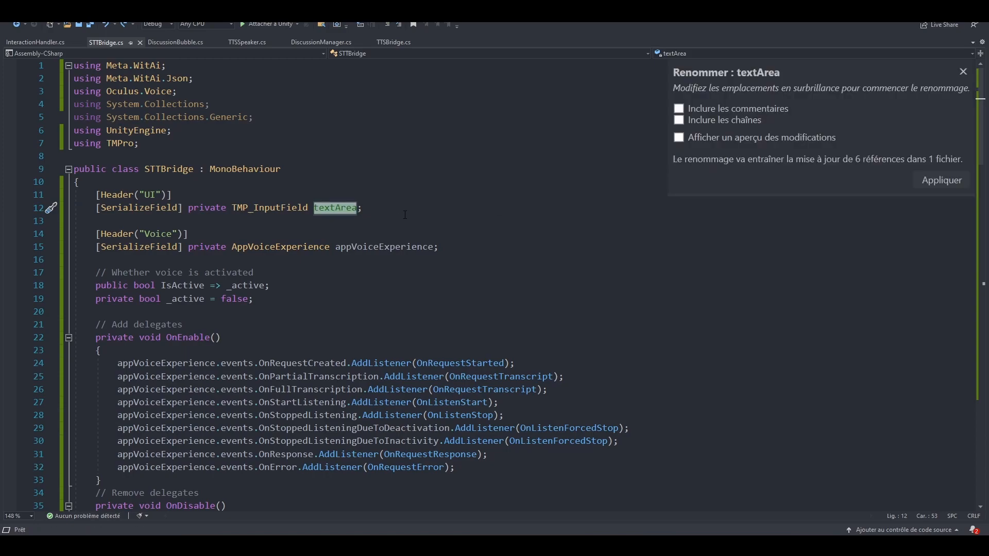
{"action": "type", "text": "promptInputField.text = \"Processing...\";"}
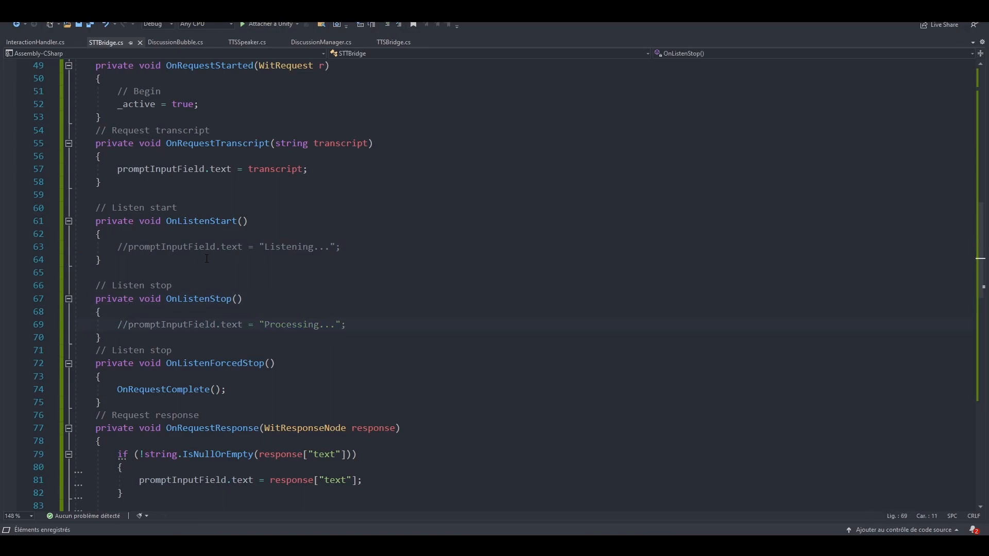
{"action": "left_click", "coordinate": [307, 168]}
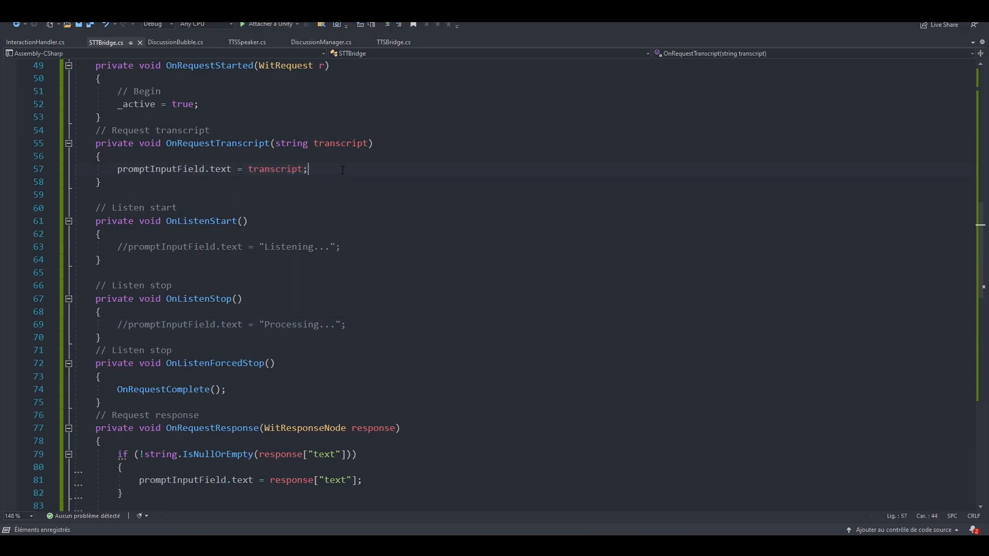
{"action": "scroll", "scroll_direction": "down", "scroll_amount": 3}
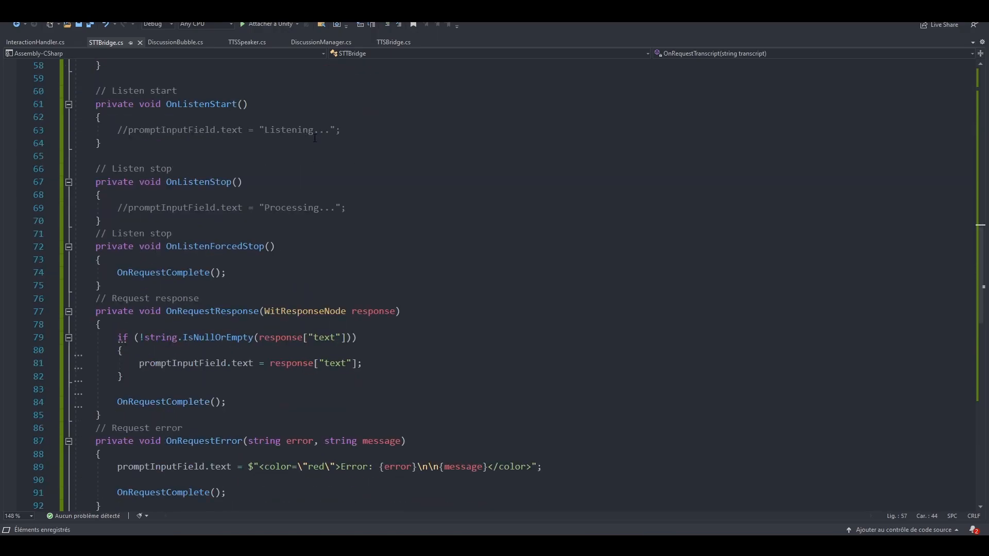
{"action": "scroll", "scroll_direction": "down", "scroll_amount": 3}
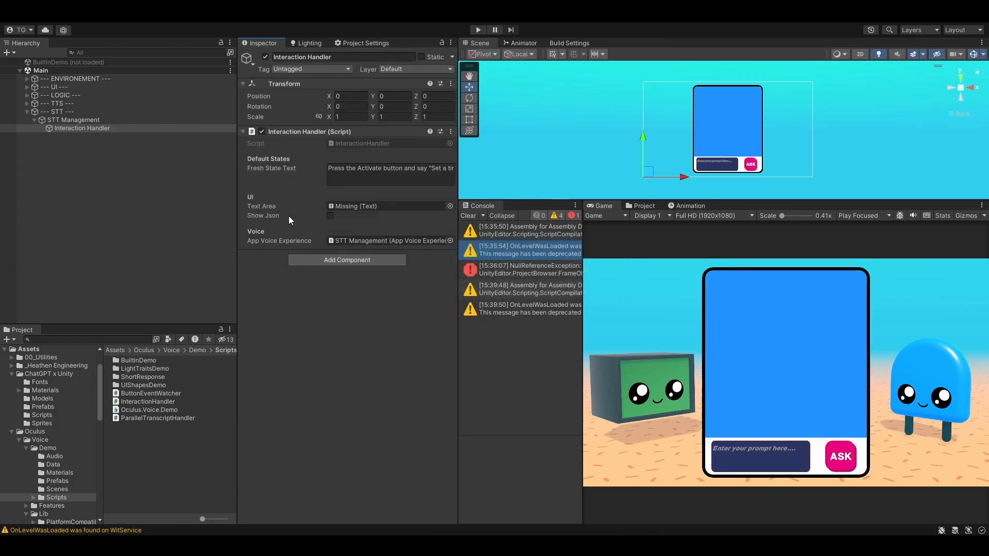
{"action": "mouse_move", "coordinate": [120, 136]}
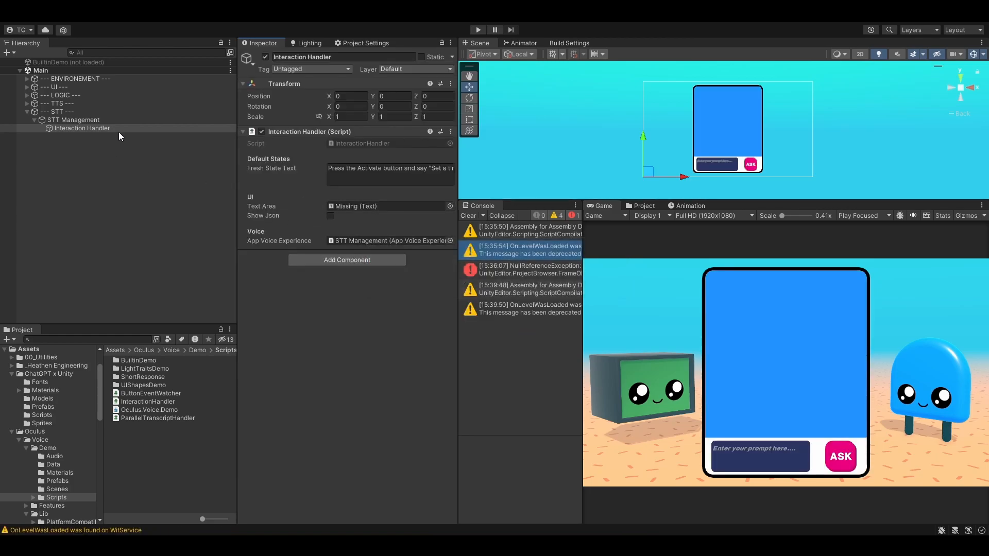
- Give the renamed STT Bridge object the STTBridge script with STT Management and Prompt Input Field assigned
{"action": "left_click", "coordinate": [450, 130]}
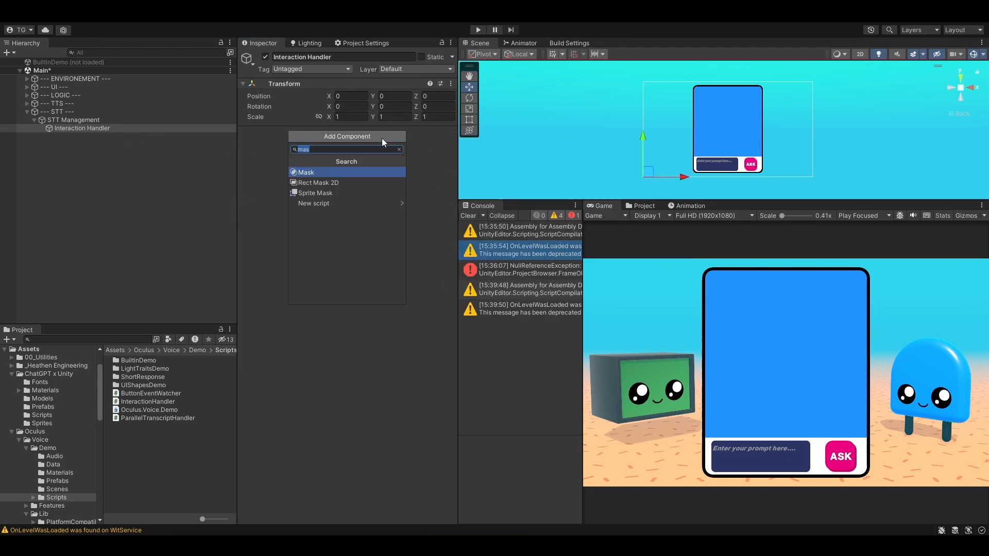
{"action": "left_click", "coordinate": [347, 136]}
{"action": "type", "text": "STT Bridge"}
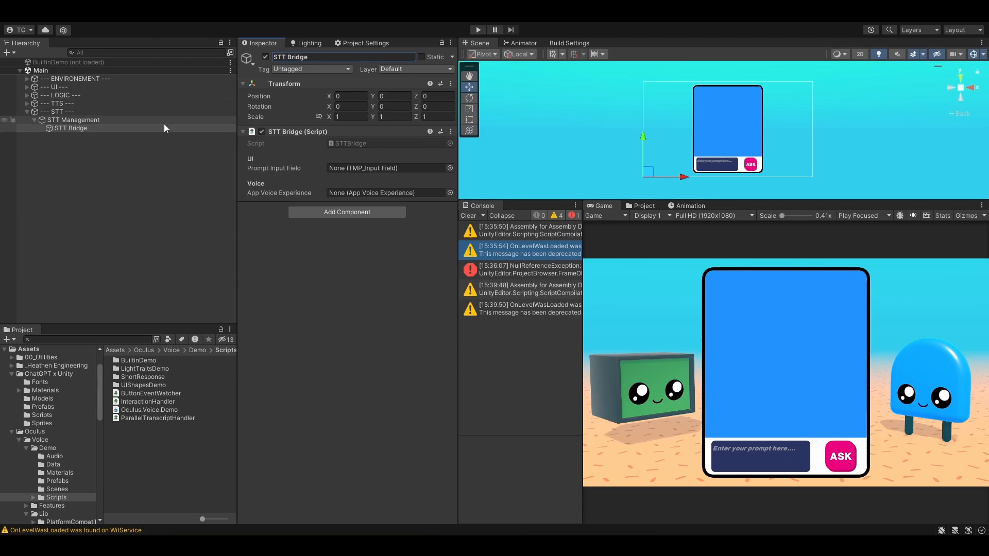
{"action": "left_click", "coordinate": [387, 193]}
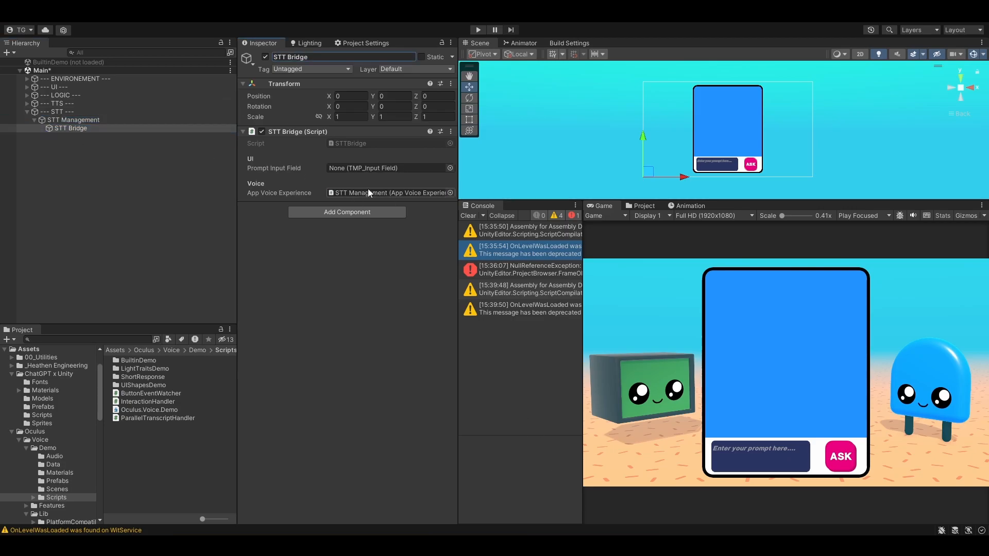
{"action": "left_click", "coordinate": [27, 87]}
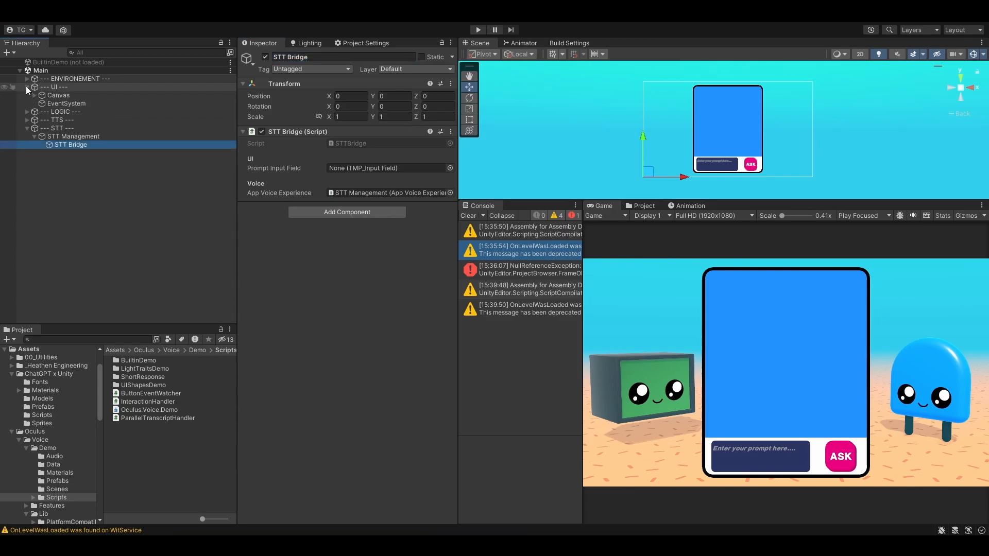
{"action": "left_click", "coordinate": [35, 95]}
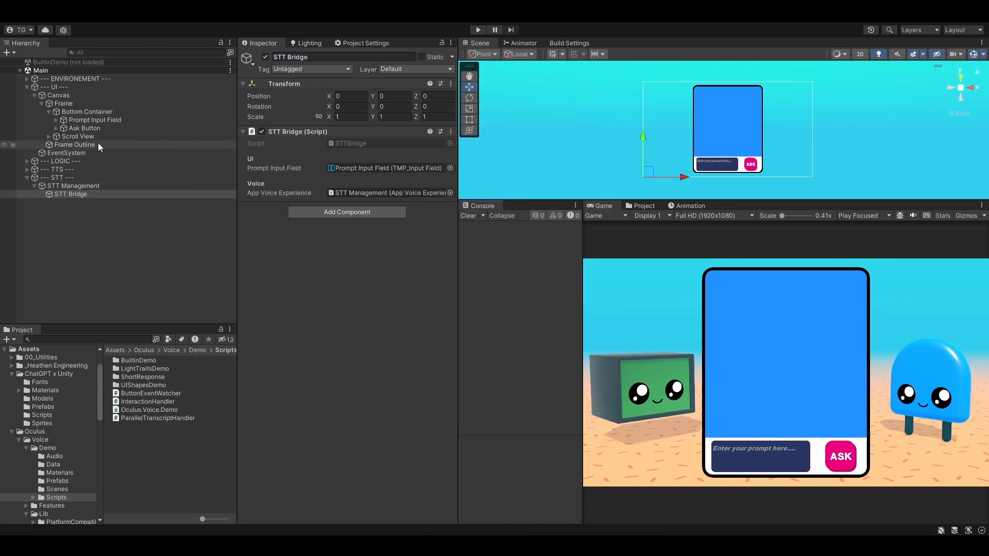
- Remove the Ask Button's On Click callback and add an Event Trigger component
{"action": "left_click", "coordinate": [84, 128]}
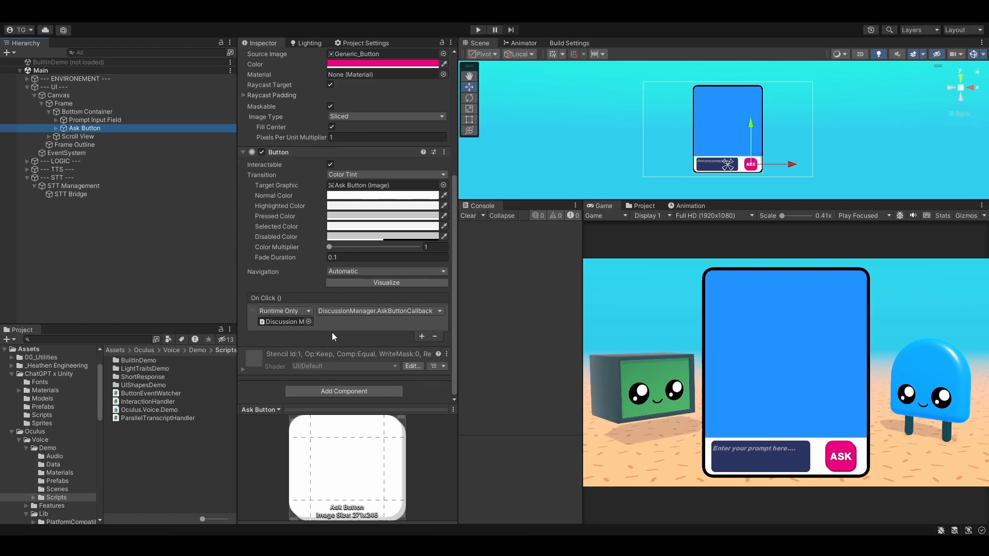
{"action": "left_click", "coordinate": [434, 335]}
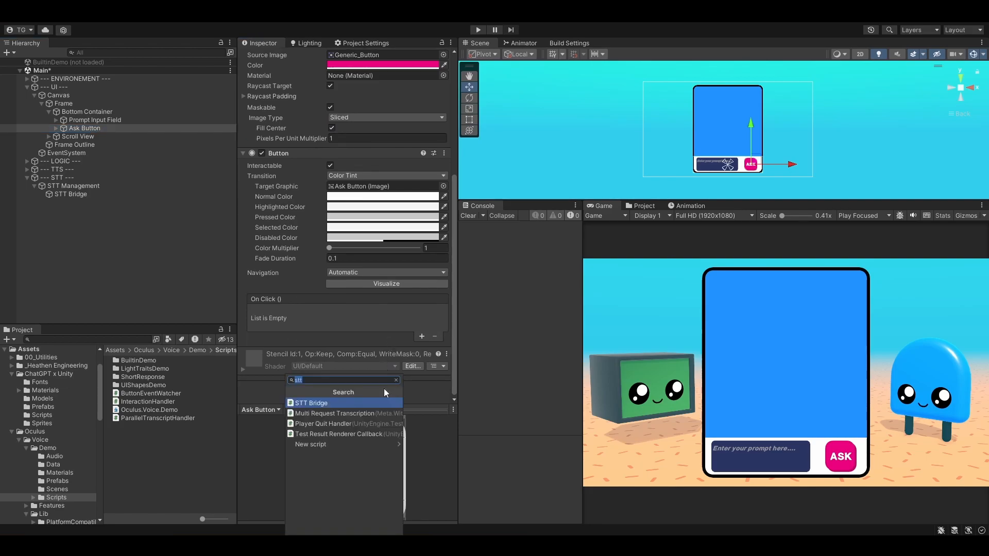
{"action": "type", "text": "even"}
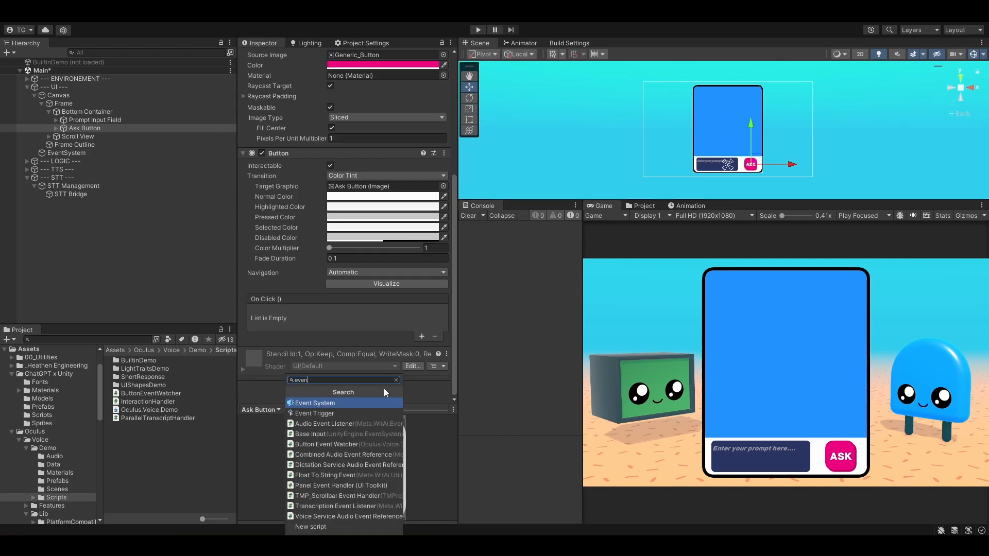
{"action": "left_click", "coordinate": [315, 414]}
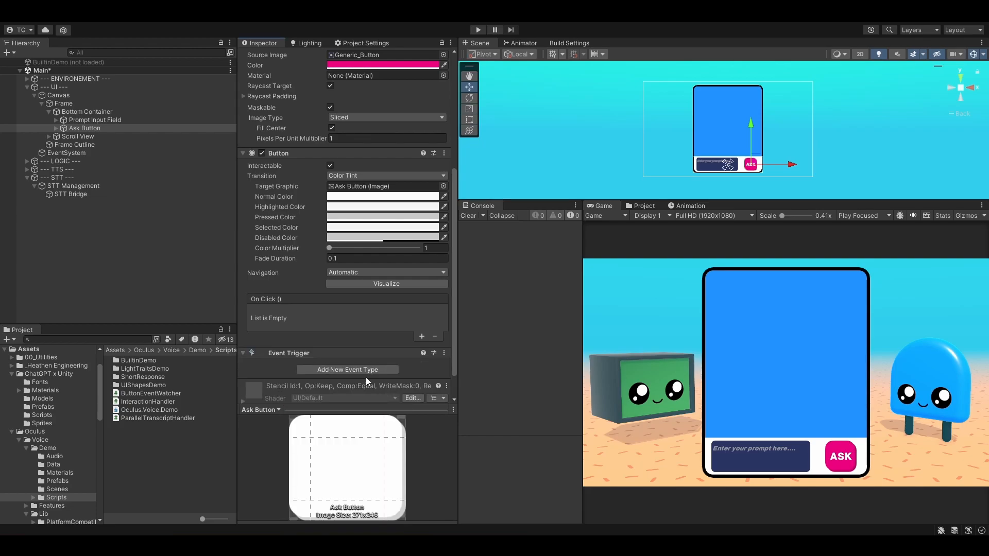
{"action": "left_click", "coordinate": [348, 337]}
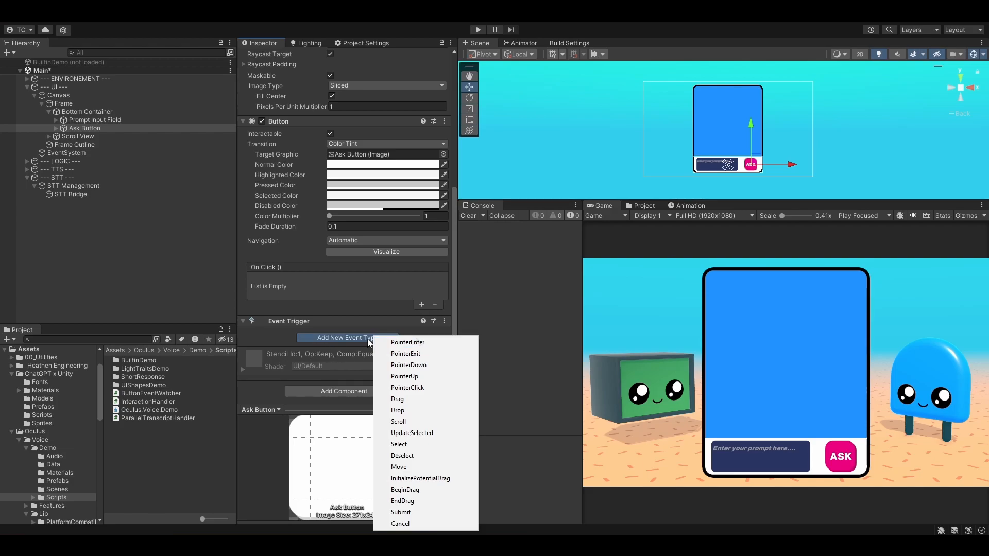
{"action": "mouse_move", "coordinate": [409, 365]}
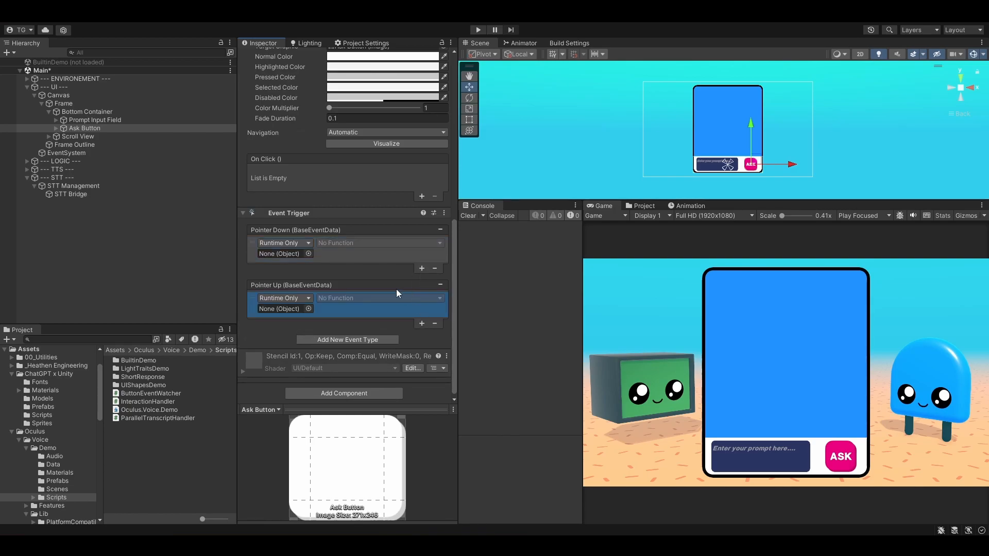
{"action": "mouse_move", "coordinate": [394, 291]}
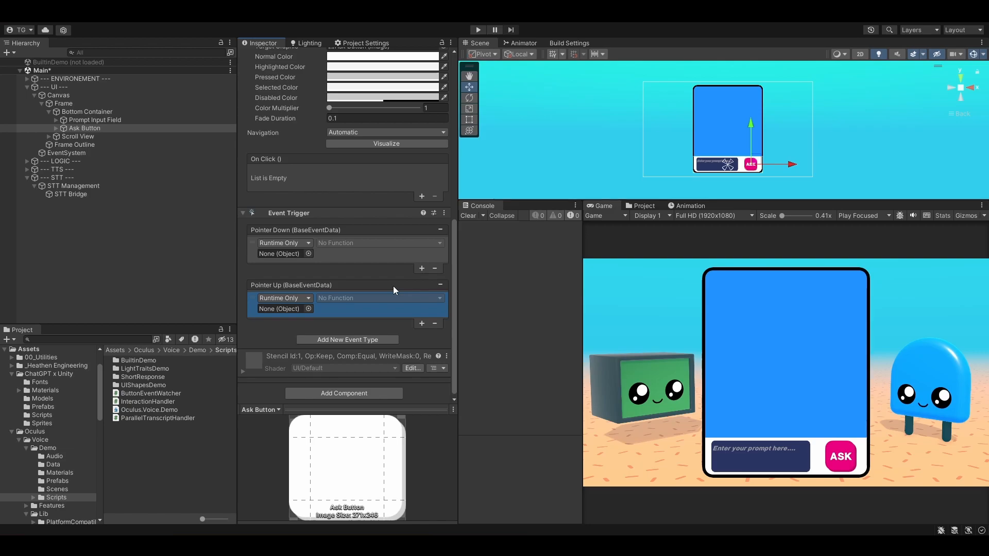
{"action": "mouse_move", "coordinate": [297, 264]}
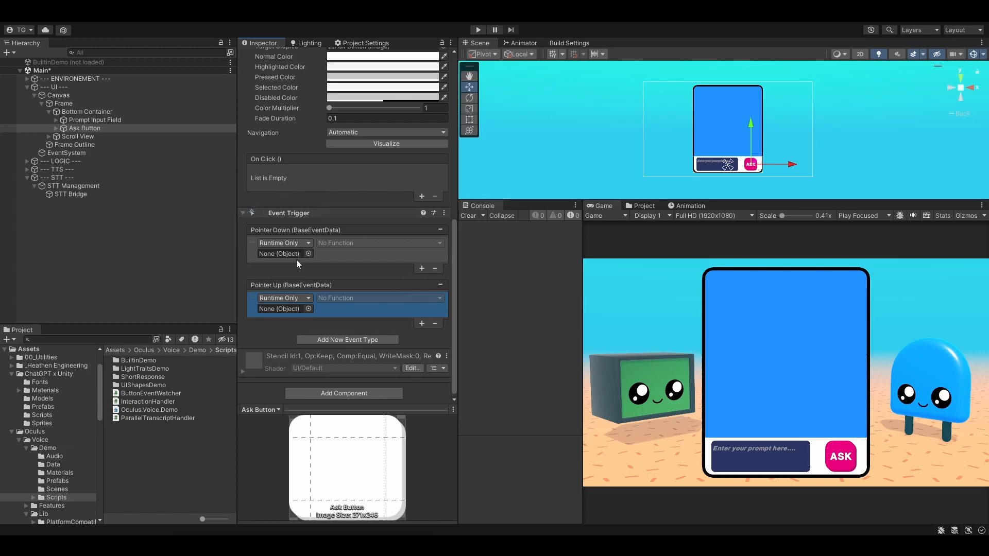
- Wire Pointer Down/Up to STTBridge.SetActivation true/false and enter play mode
{"action": "left_click_drag", "start_coordinate": [69, 194], "coordinate": [285, 253]}
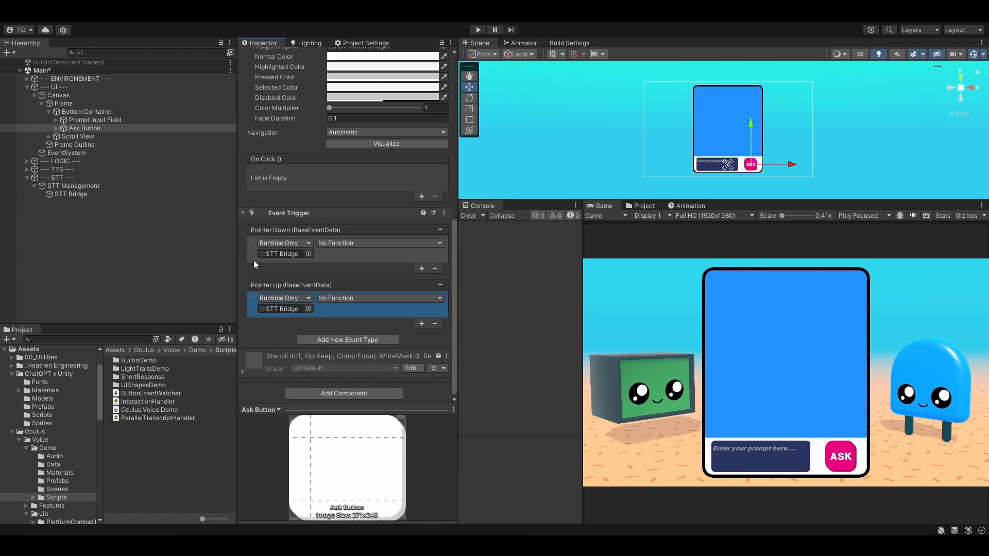
{"action": "left_click", "coordinate": [378, 243]}
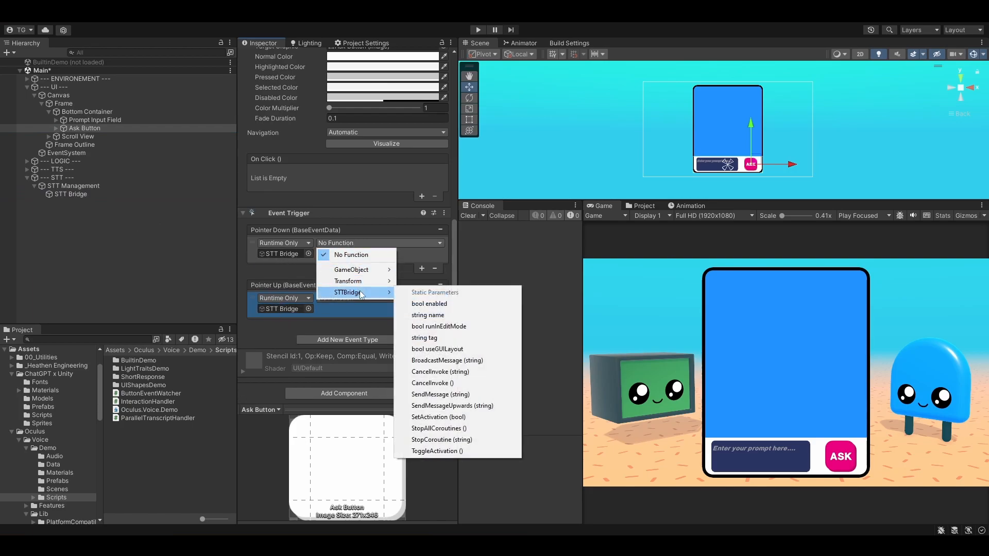
{"action": "left_click", "coordinate": [438, 418]}
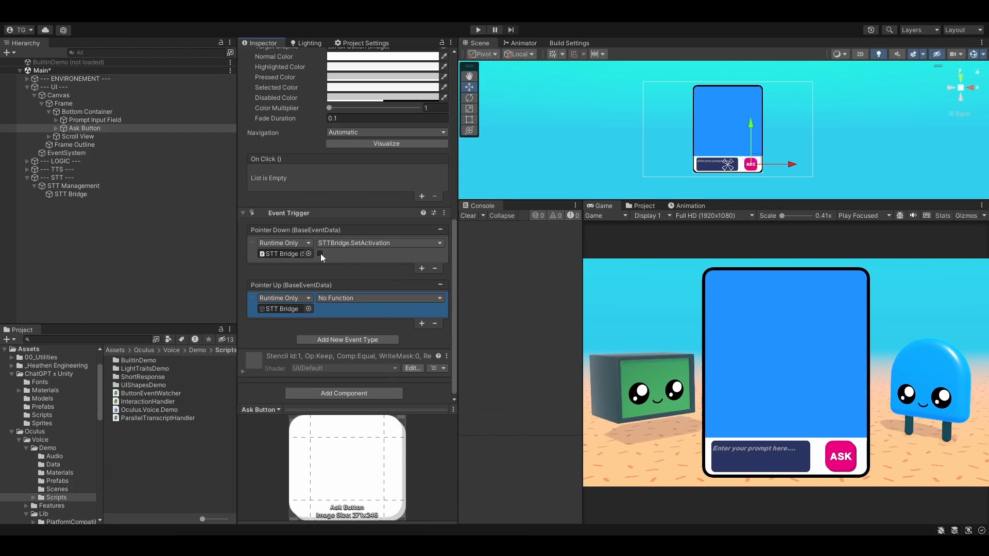
{"action": "left_click", "coordinate": [320, 253]}
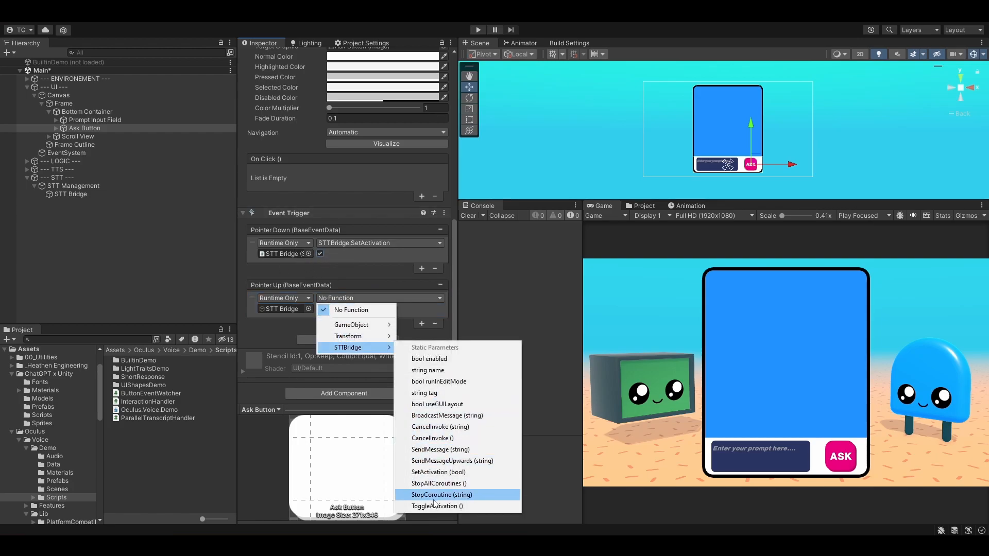
{"action": "left_click", "coordinate": [438, 472]}
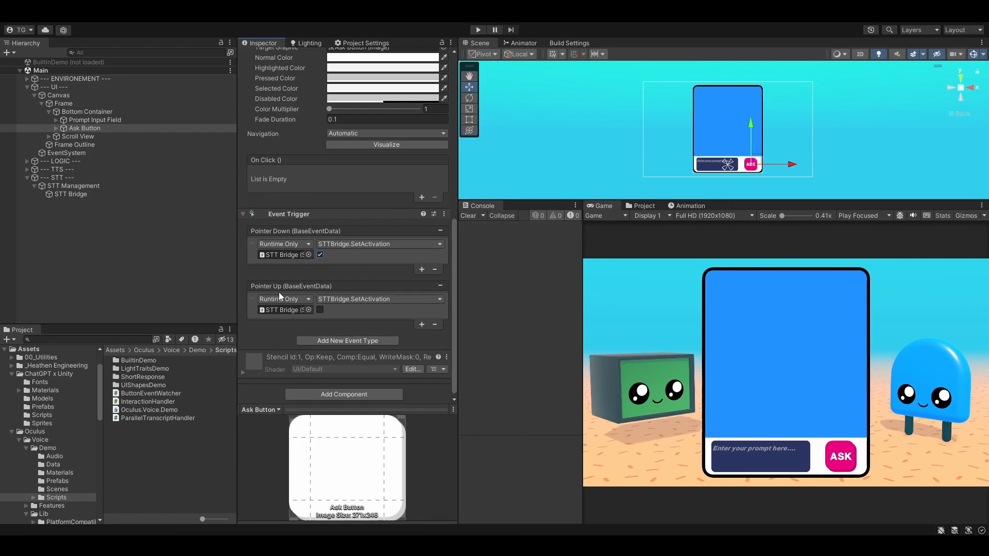
{"action": "left_click", "coordinate": [477, 29]}
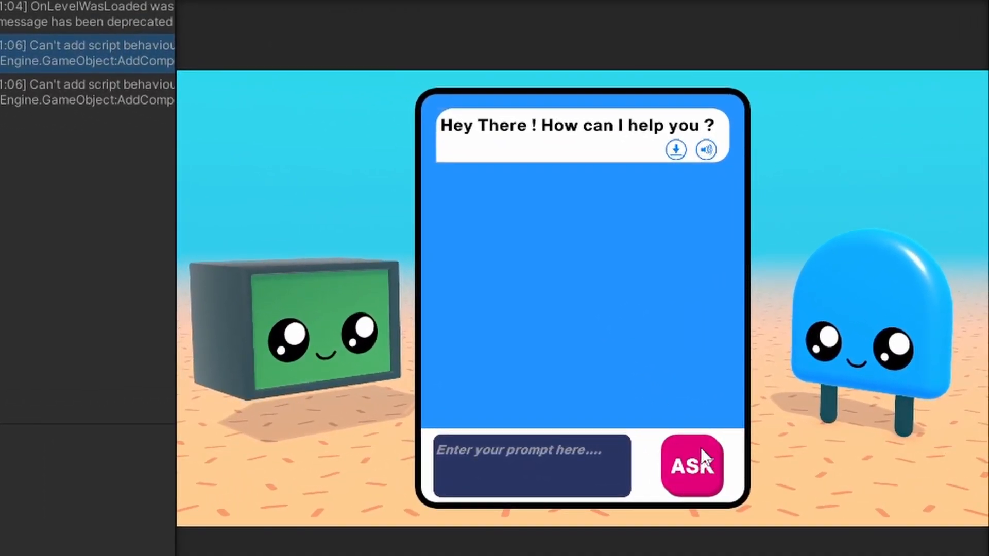
{"action": "left_click", "coordinate": [692, 466]}
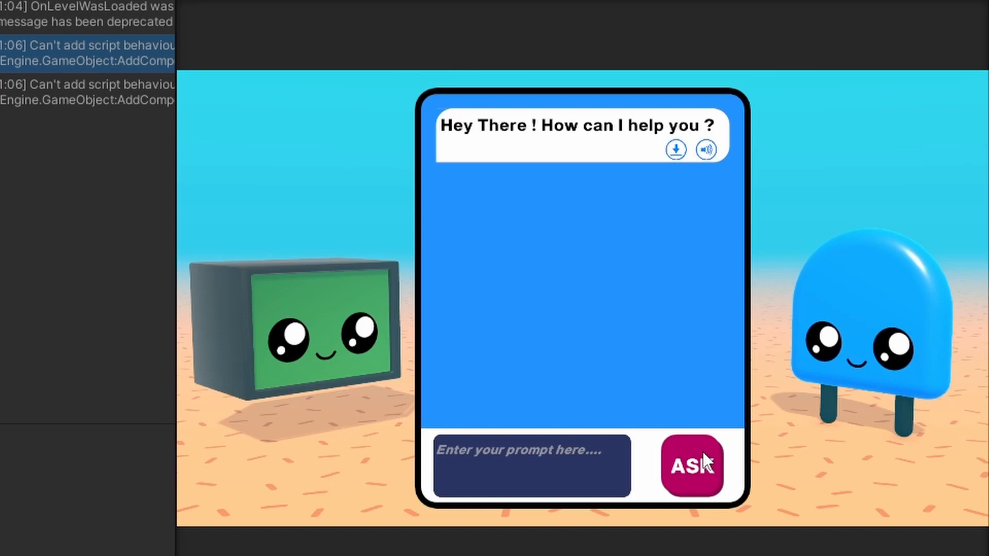
{"action": "type", "text": "Hello I'm just trying to record"}
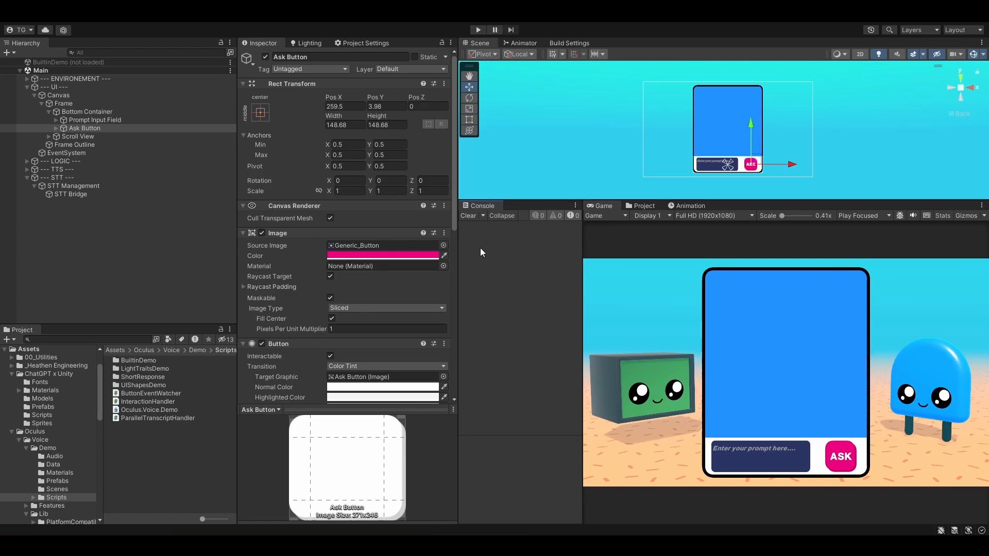
{"action": "mouse_move", "coordinate": [502, 265]}
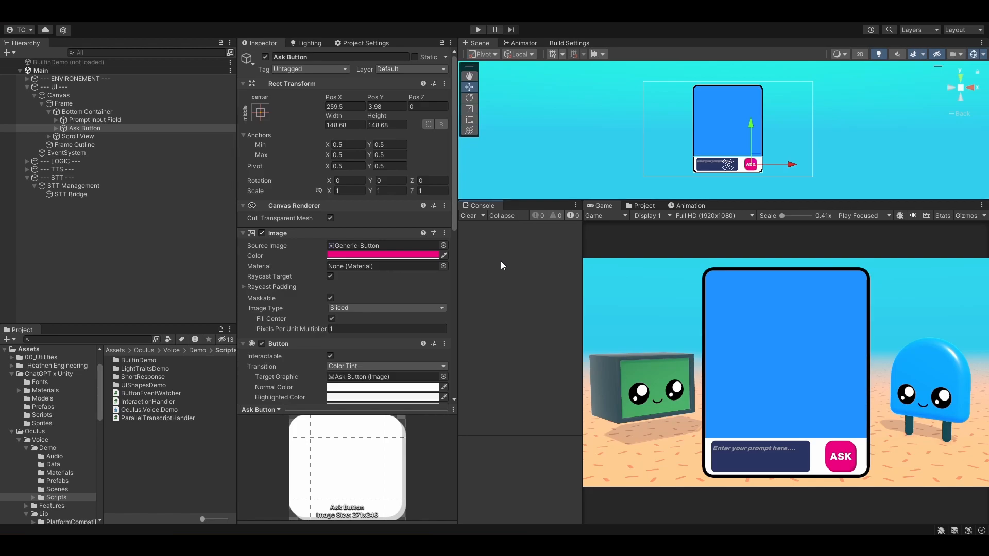